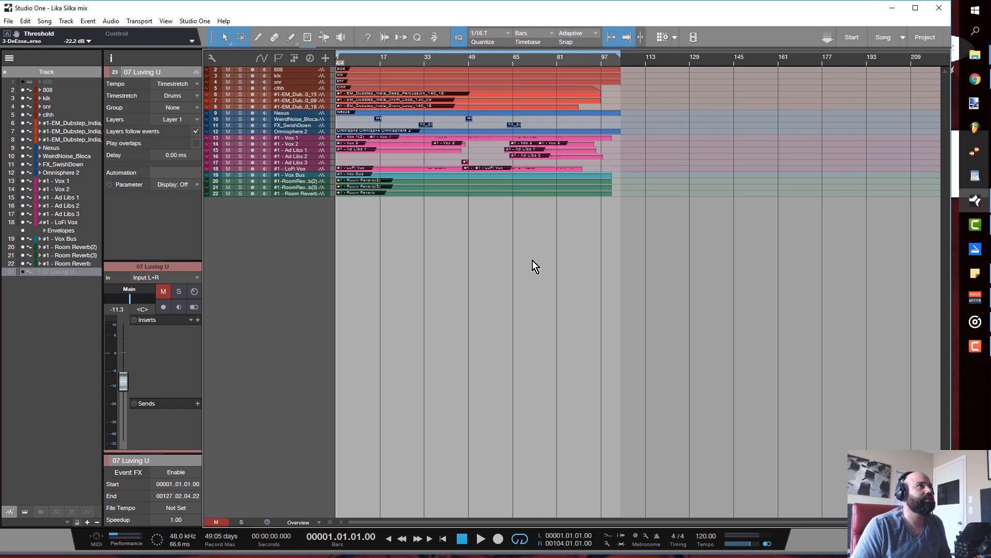
Start playback of the Lika Silka mix from the top
{"action": "left_click", "coordinate": [480, 538]}
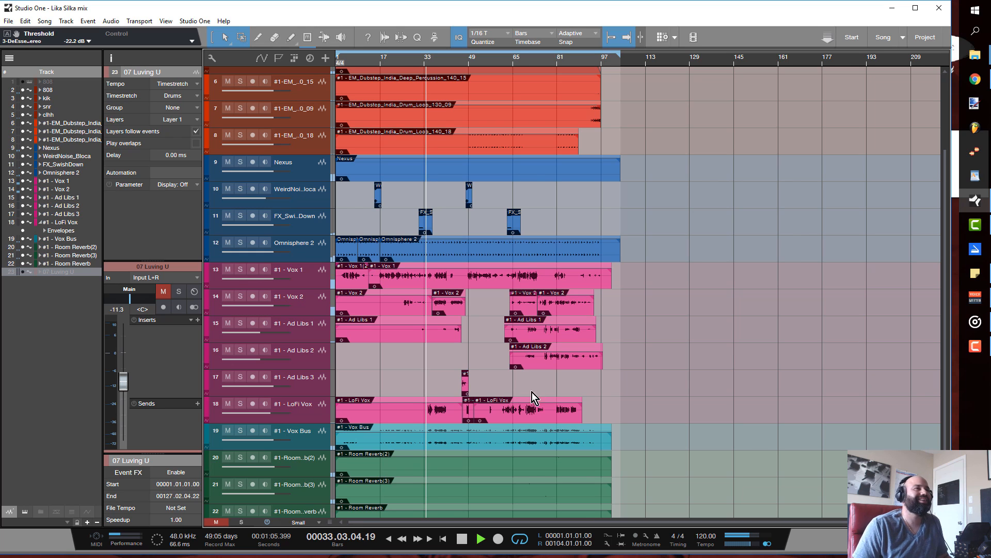
Stop playback and review the insert chains on Vox 1, Ad Libs 3 and Ad Libs 2
{"action": "left_click", "coordinate": [481, 538]}
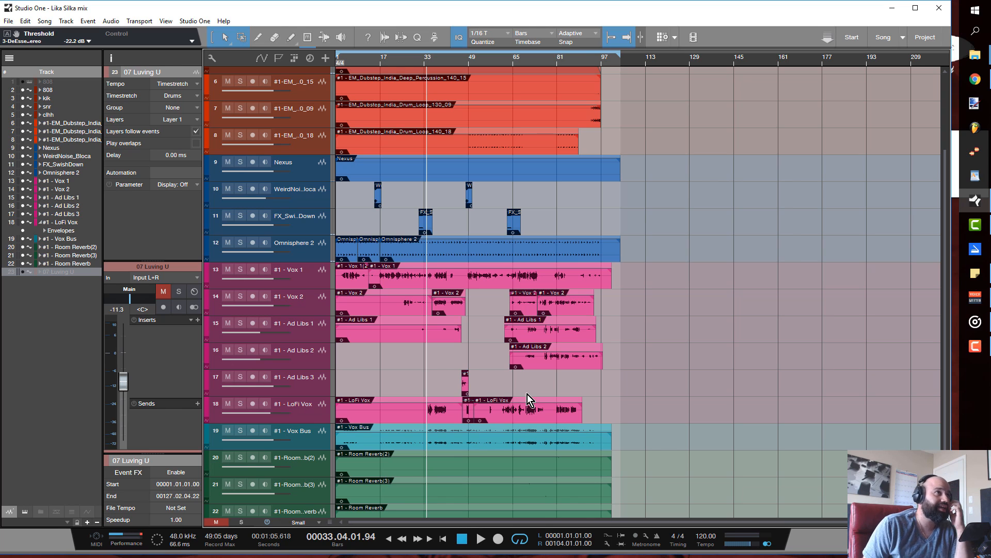
{"action": "mouse_move", "coordinate": [453, 337]}
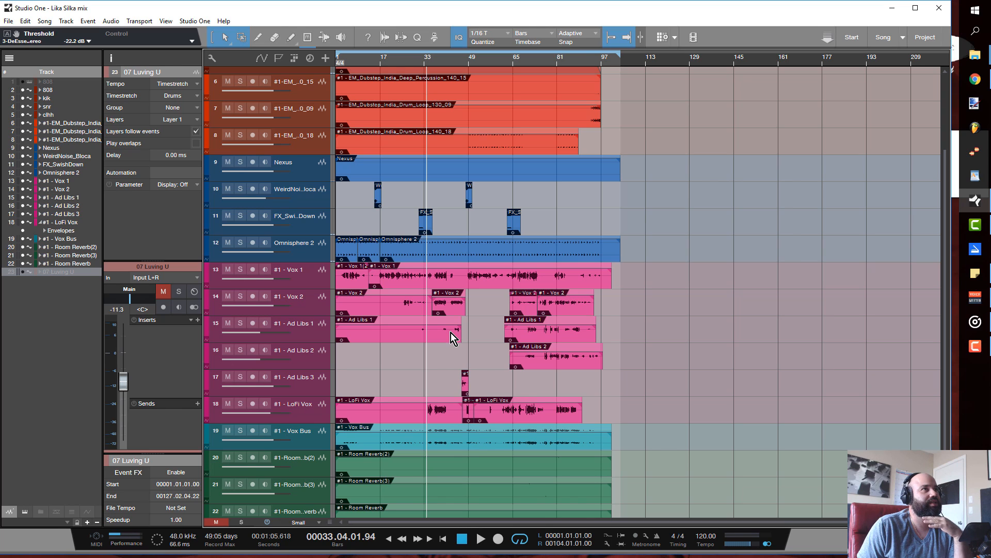
{"action": "left_click", "coordinate": [297, 269]}
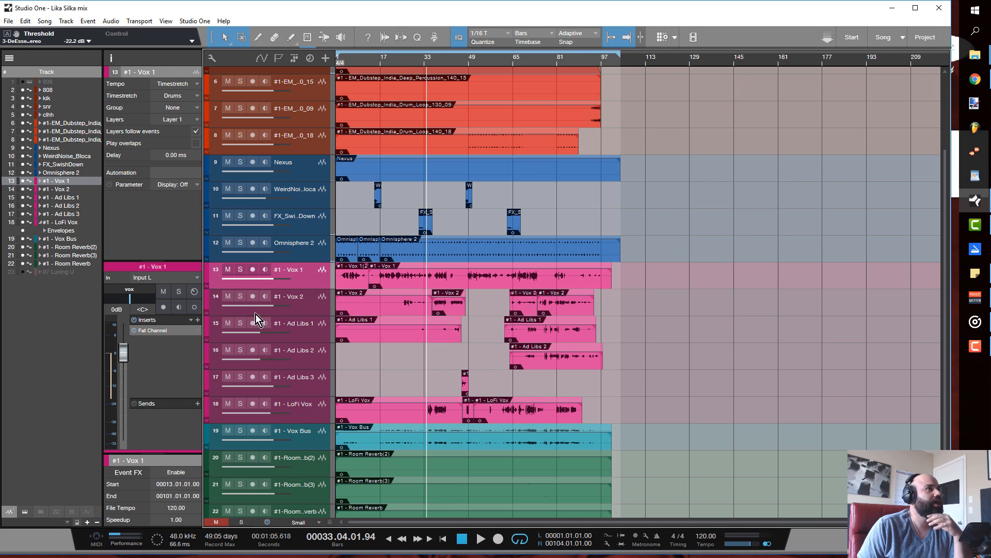
{"action": "left_click", "coordinate": [291, 296]}
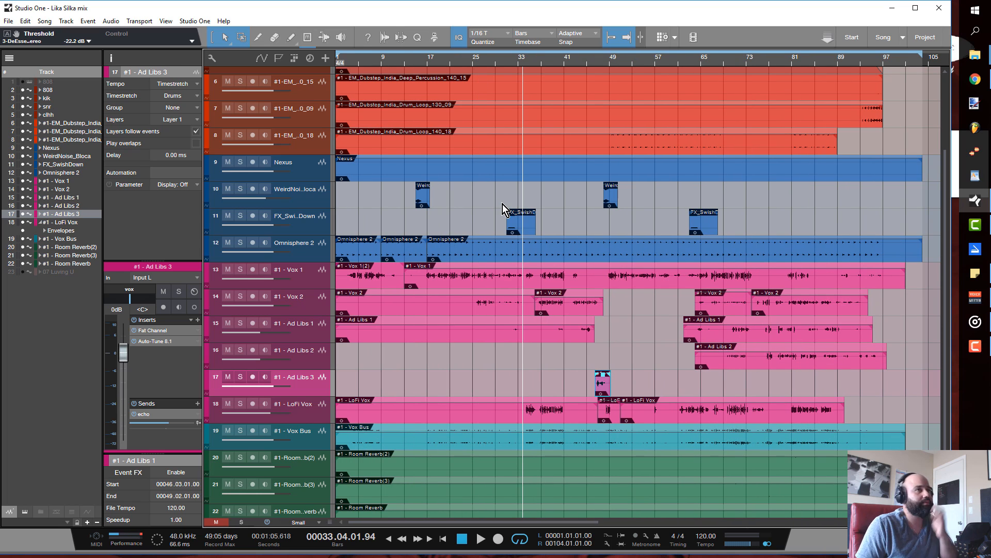
{"action": "mouse_move", "coordinate": [297, 284]}
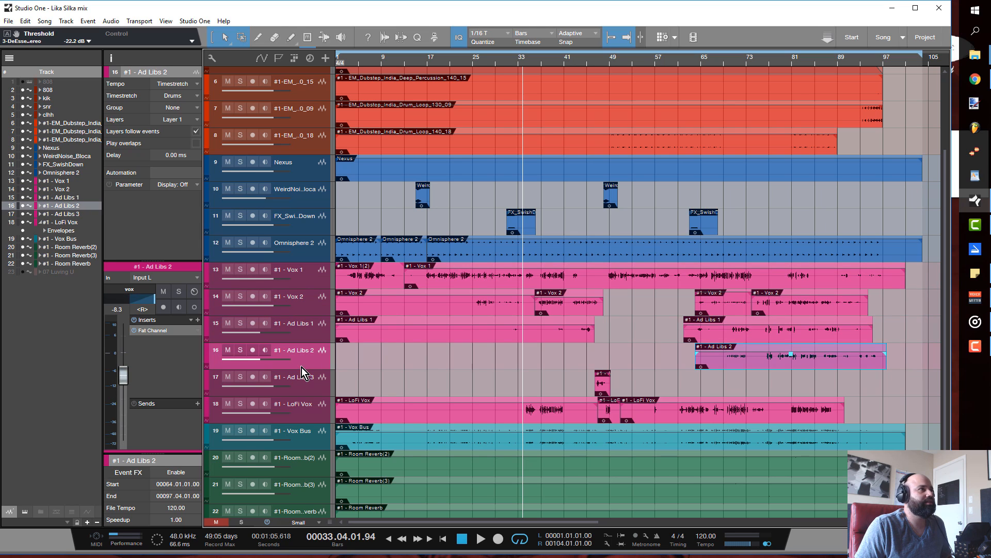
{"action": "left_click", "coordinate": [290, 430]}
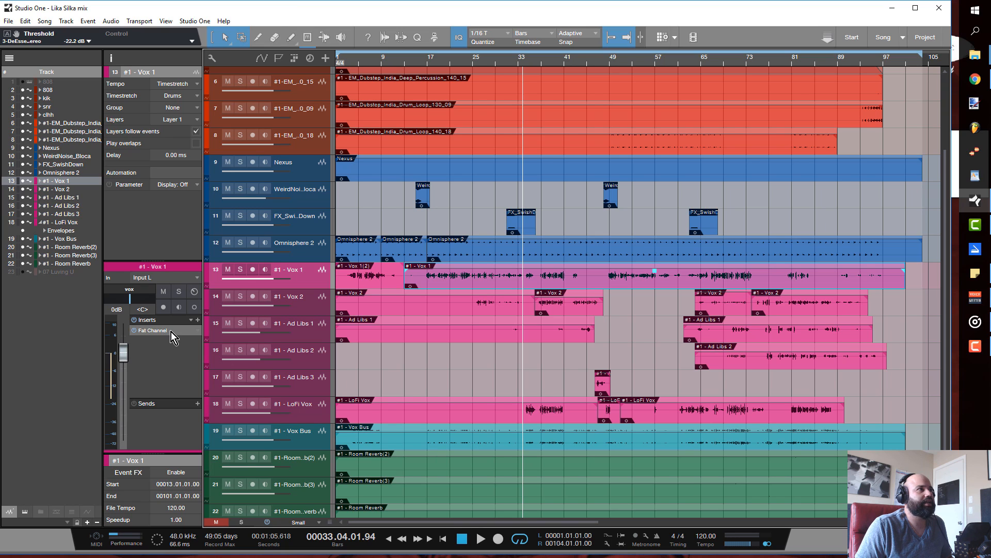
Open Vox 1's Fat Channel XT, view its HPF/Gate section and reposition the window
{"action": "left_click", "coordinate": [151, 330]}
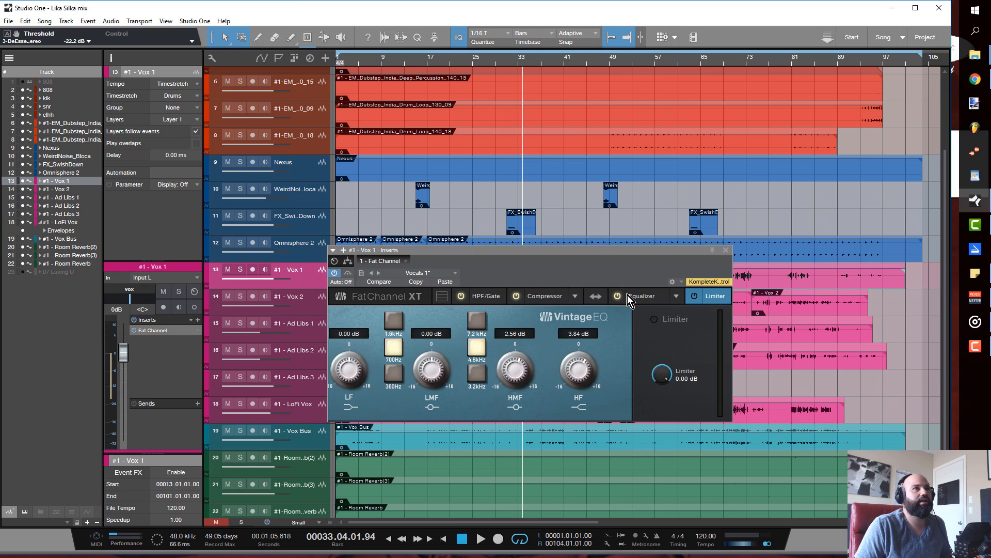
{"action": "mouse_move", "coordinate": [555, 304]}
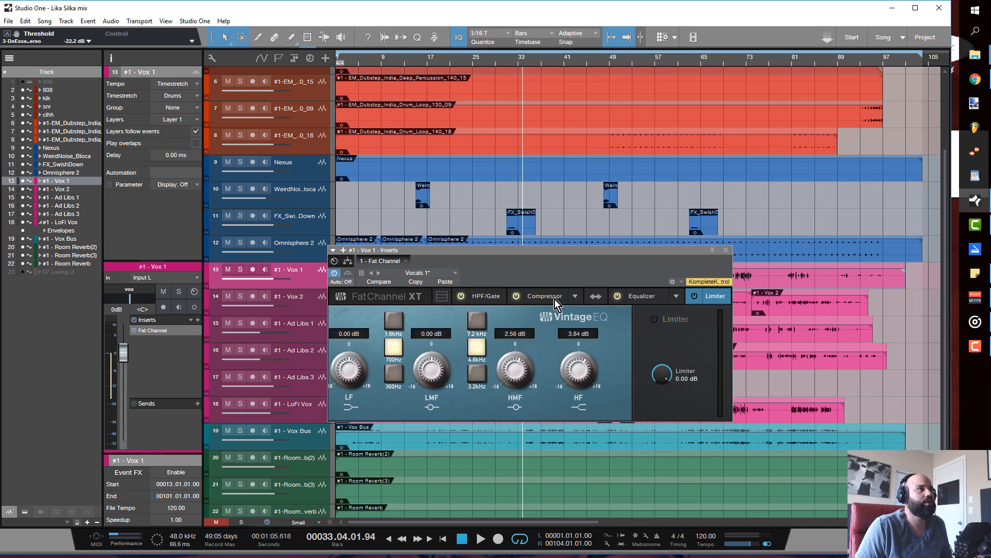
{"action": "left_click", "coordinate": [487, 296]}
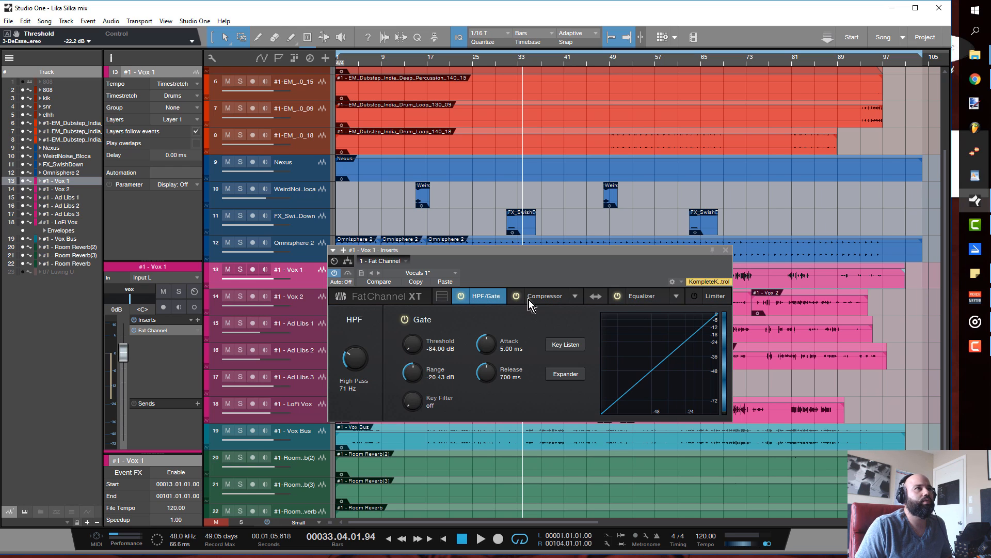
{"action": "mouse_move", "coordinate": [418, 376]}
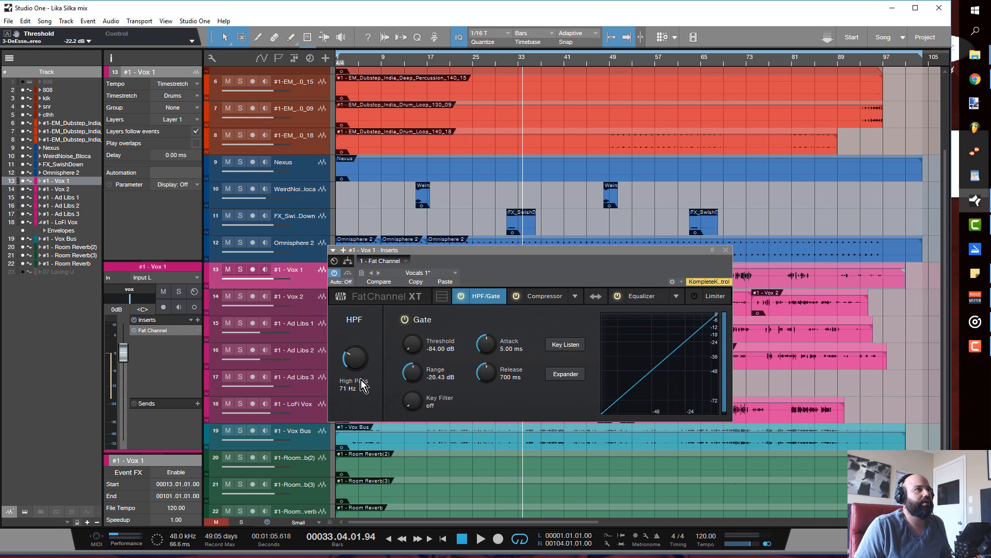
{"action": "mouse_move", "coordinate": [445, 363]}
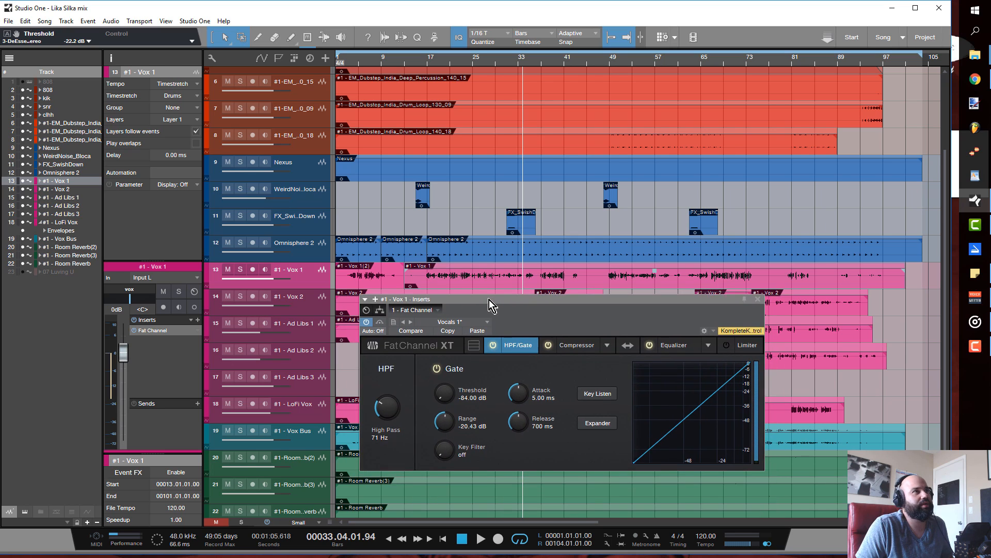
{"action": "left_click_drag", "start_coordinate": [493, 299], "coordinate": [477, 303]}
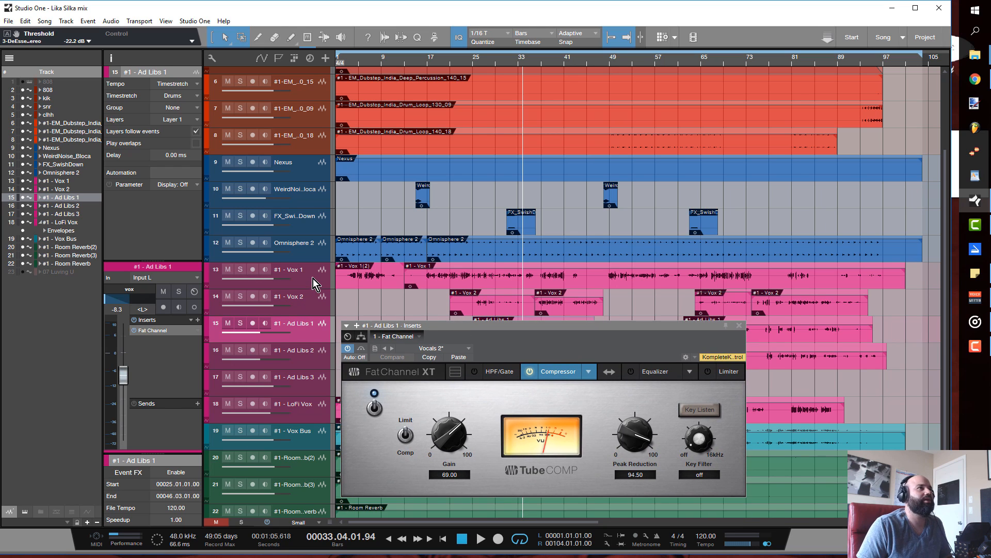
Re-inspect the Vox 1 Fat Channel's gate section and then its FET compressor
{"action": "left_click", "coordinate": [290, 270]}
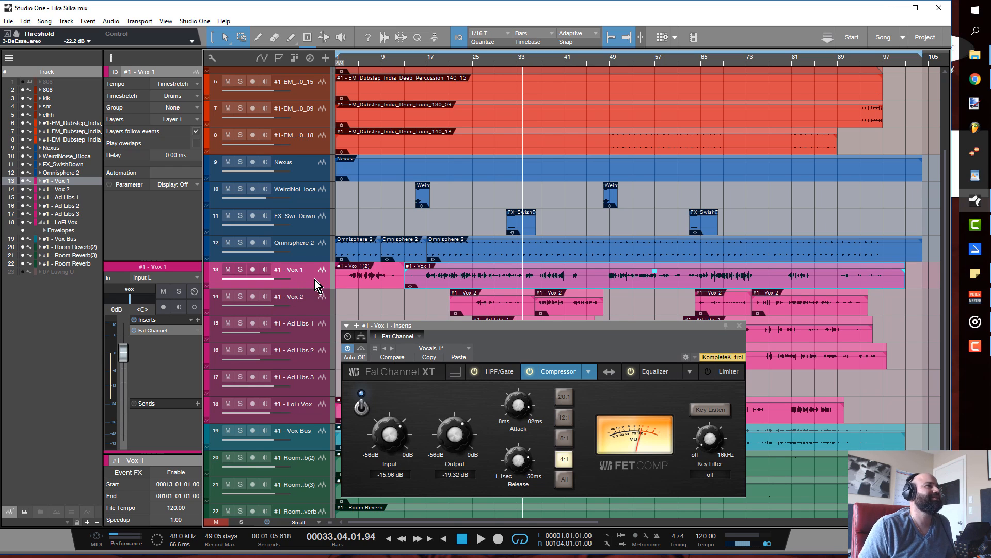
{"action": "left_click", "coordinate": [500, 372]}
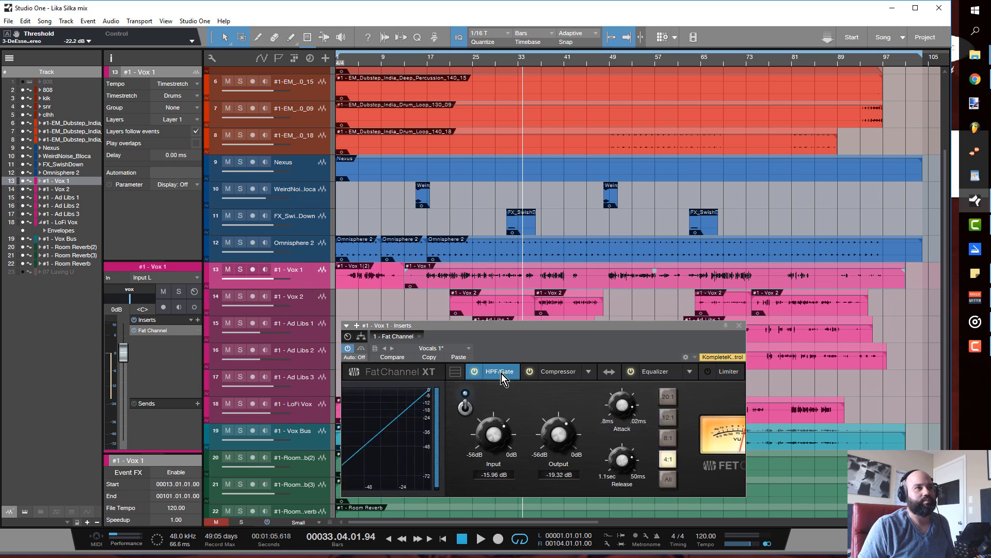
{"action": "left_click", "coordinate": [501, 371]}
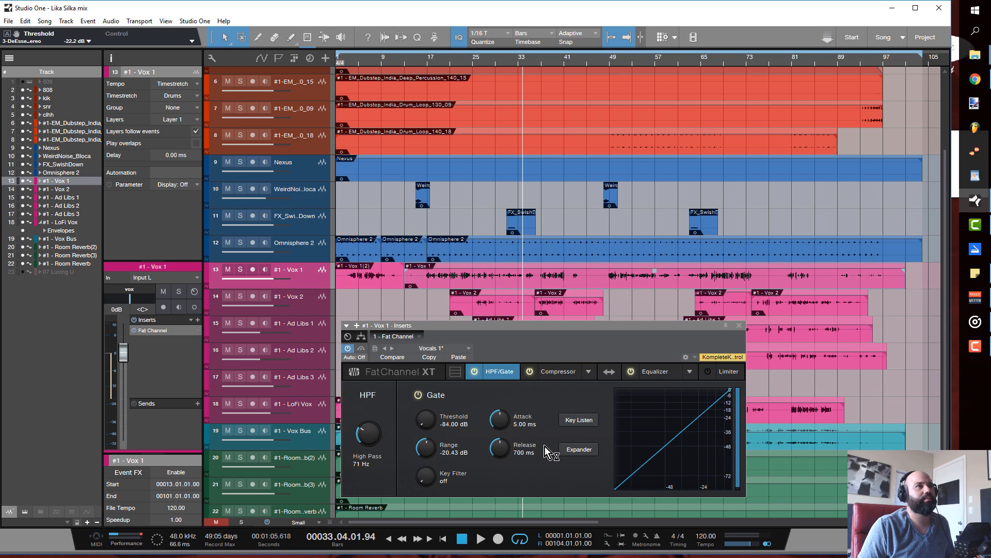
{"action": "mouse_move", "coordinate": [553, 453]}
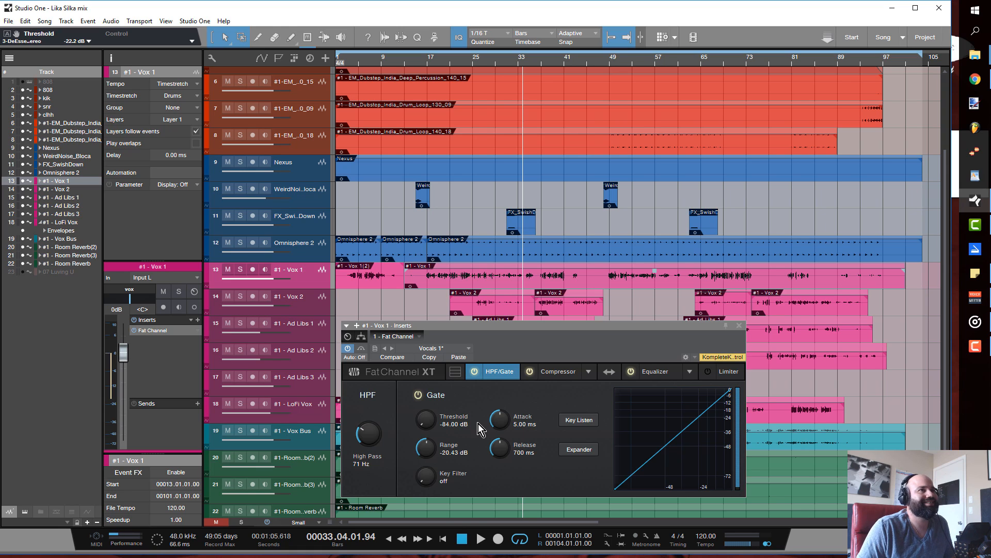
{"action": "left_click", "coordinate": [557, 372]}
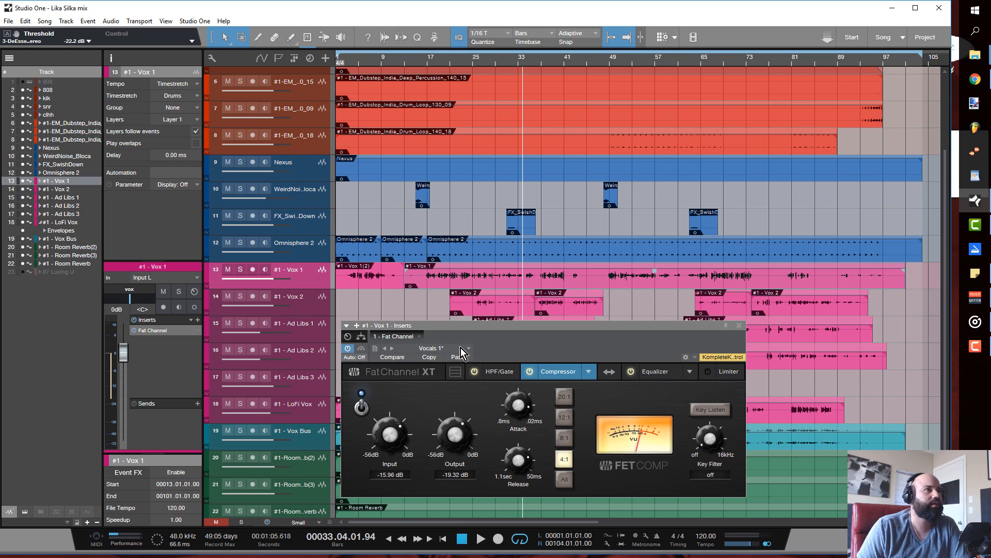
Browse the Fat Channel presets in the Compressor FET and Compressor Tube folders
{"action": "left_click", "coordinate": [467, 349]}
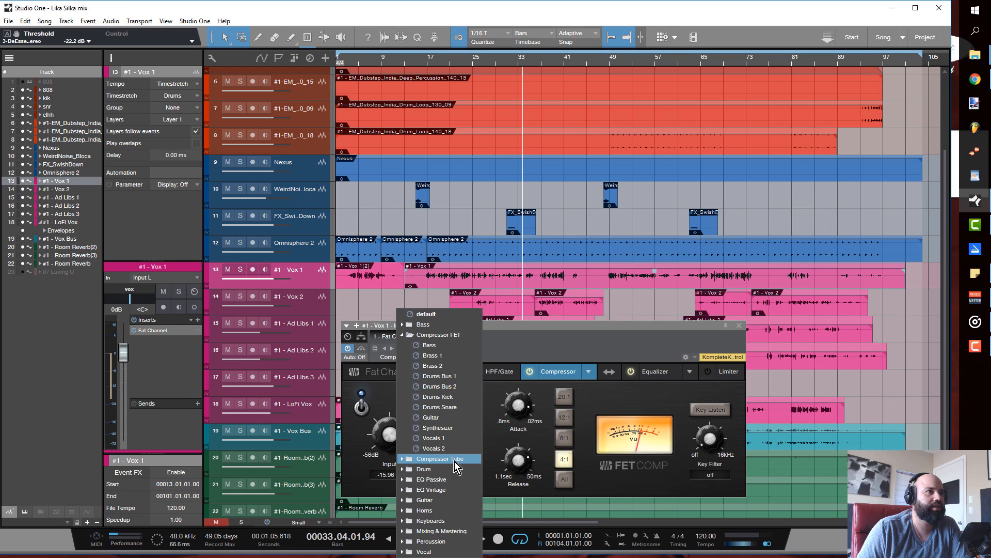
{"action": "mouse_move", "coordinate": [440, 511]}
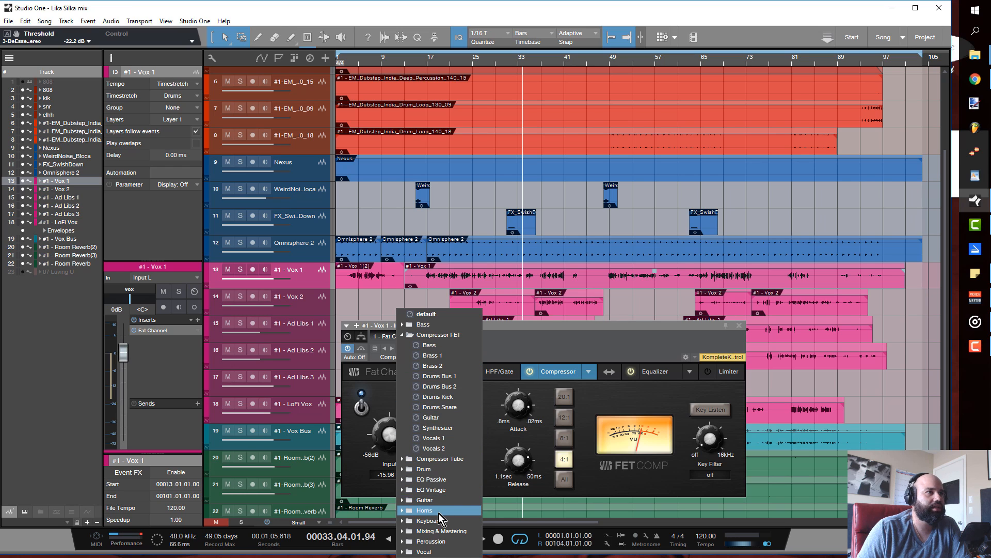
{"action": "mouse_move", "coordinate": [440, 500]}
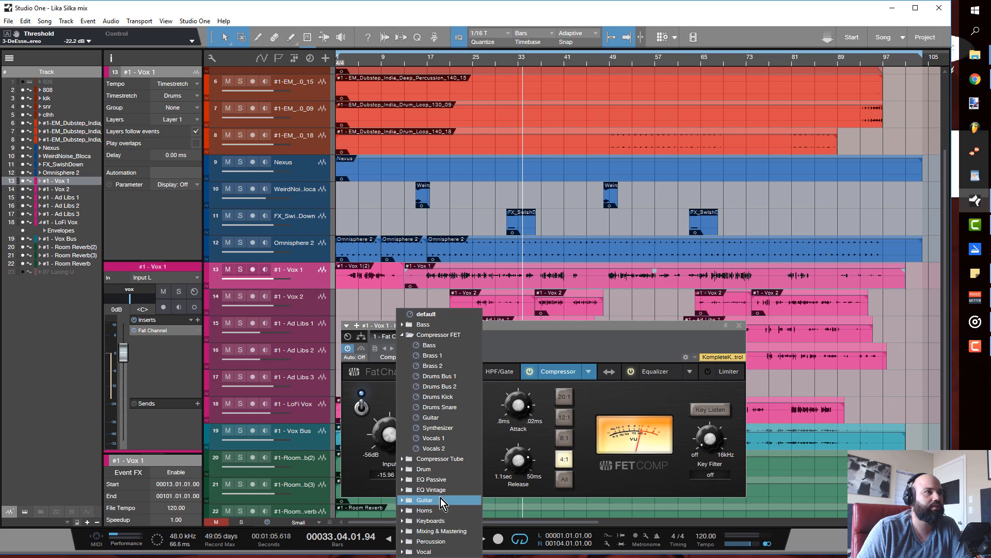
{"action": "mouse_move", "coordinate": [439, 510]}
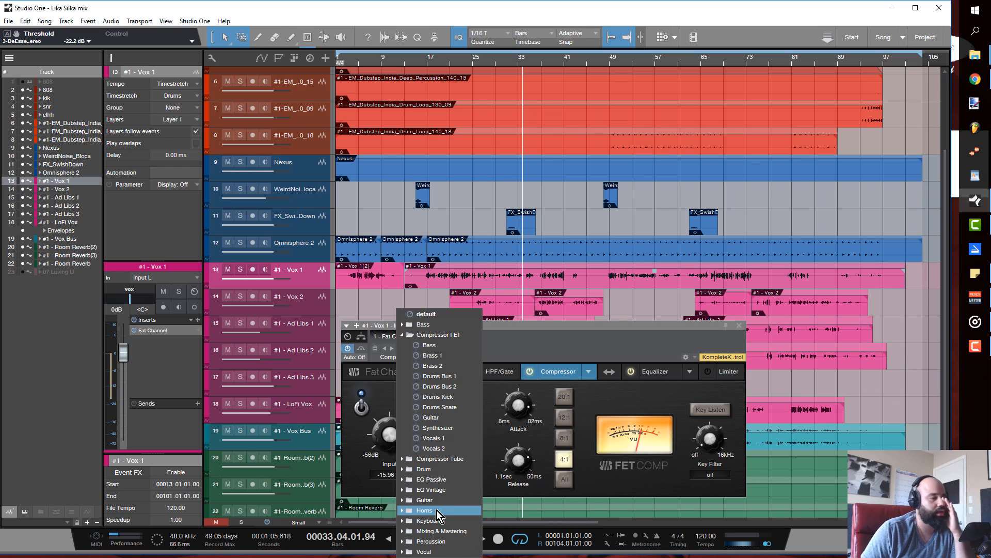
{"action": "mouse_move", "coordinate": [435, 479]}
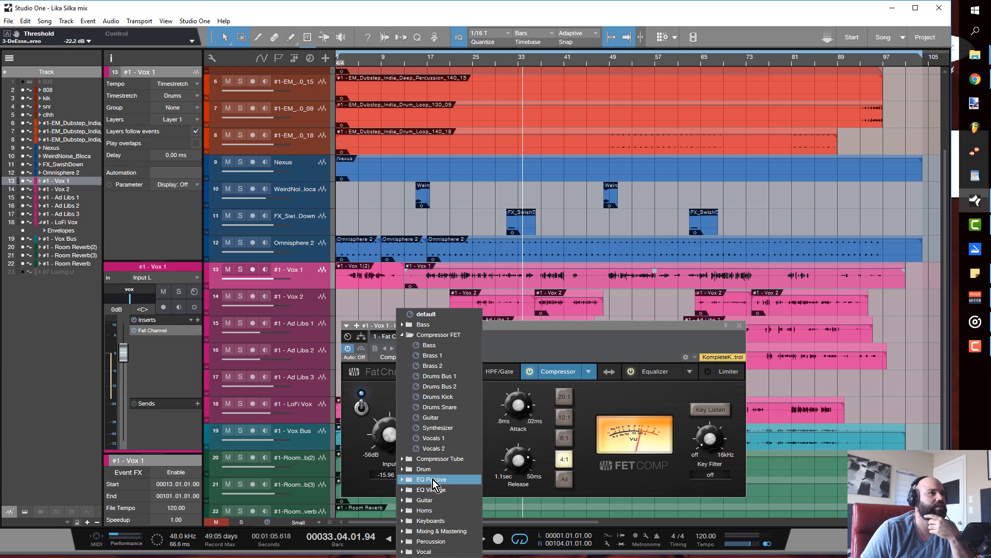
{"action": "mouse_move", "coordinate": [451, 458]}
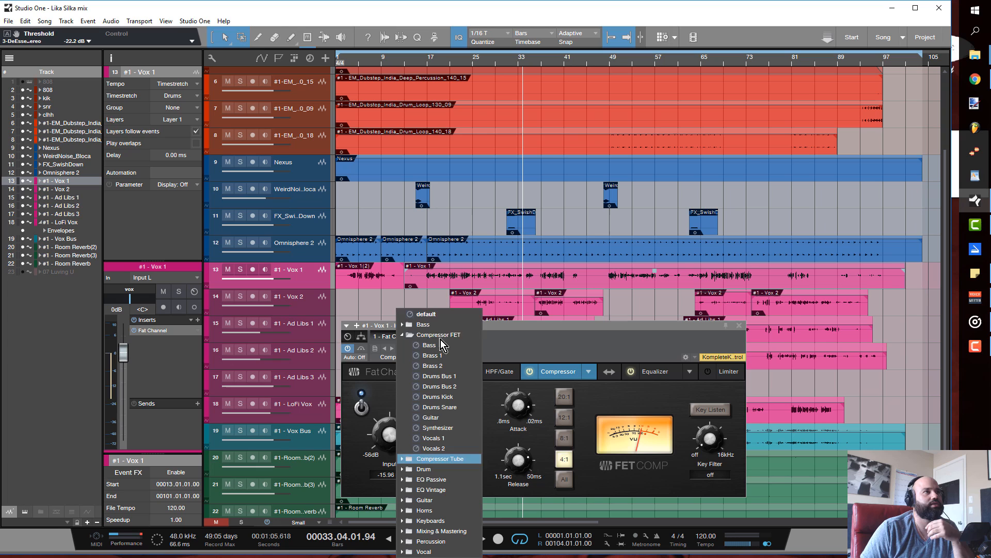
{"action": "mouse_move", "coordinate": [436, 397]}
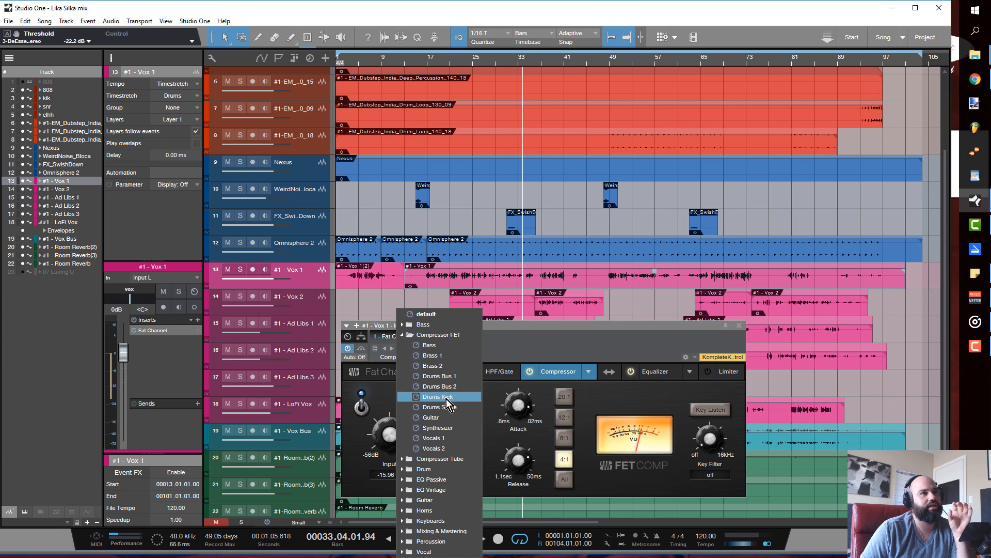
{"action": "mouse_move", "coordinate": [439, 407]}
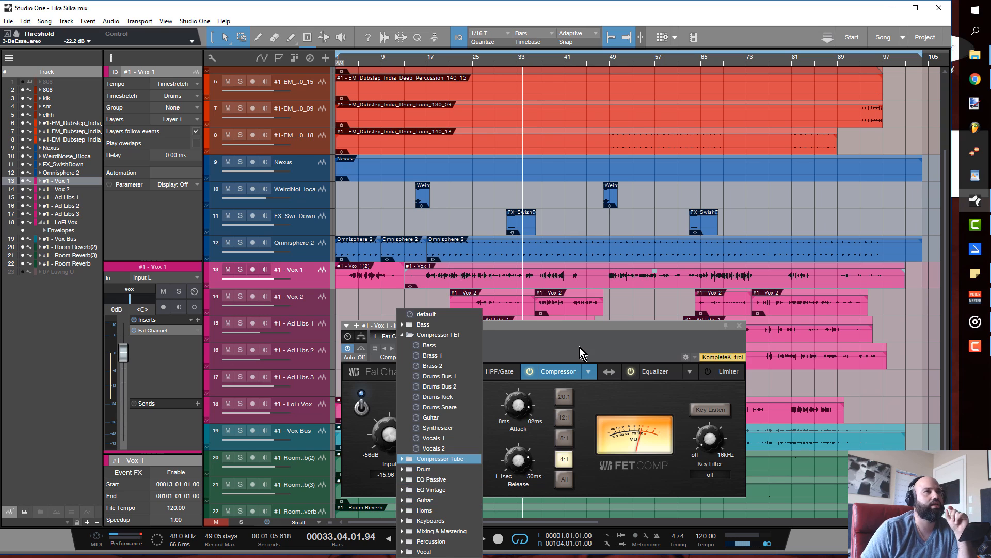
{"action": "left_click", "coordinate": [434, 438]}
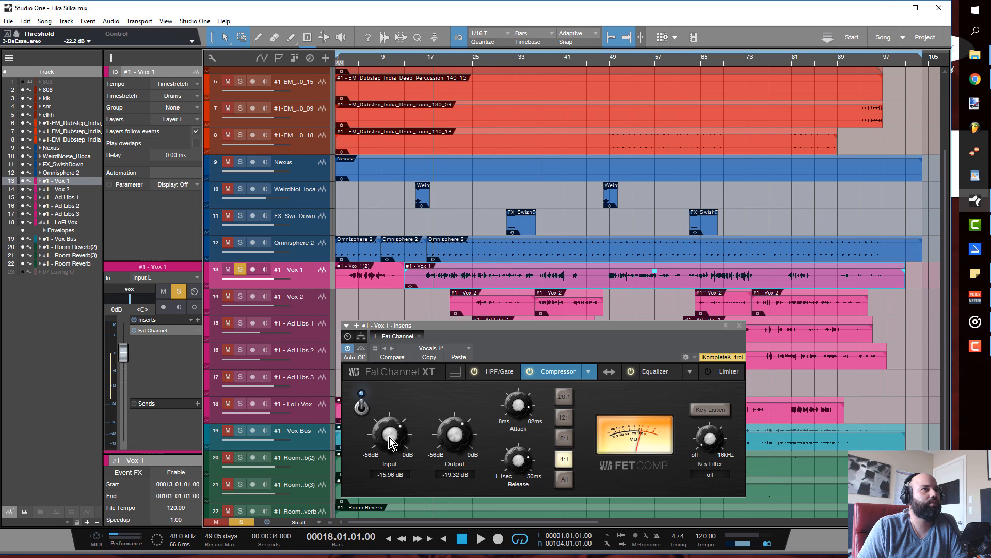
{"action": "mouse_move", "coordinate": [430, 288]}
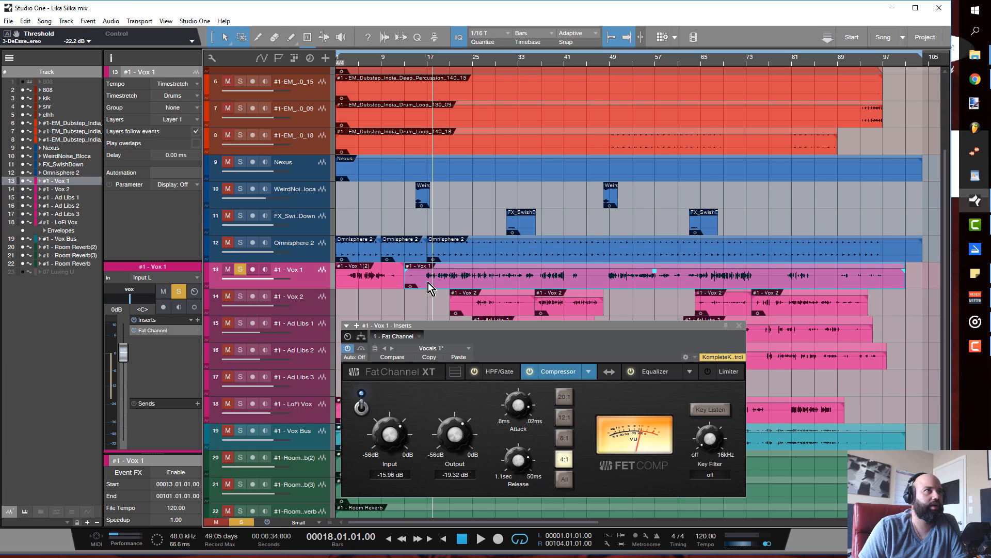
{"action": "mouse_move", "coordinate": [399, 442]}
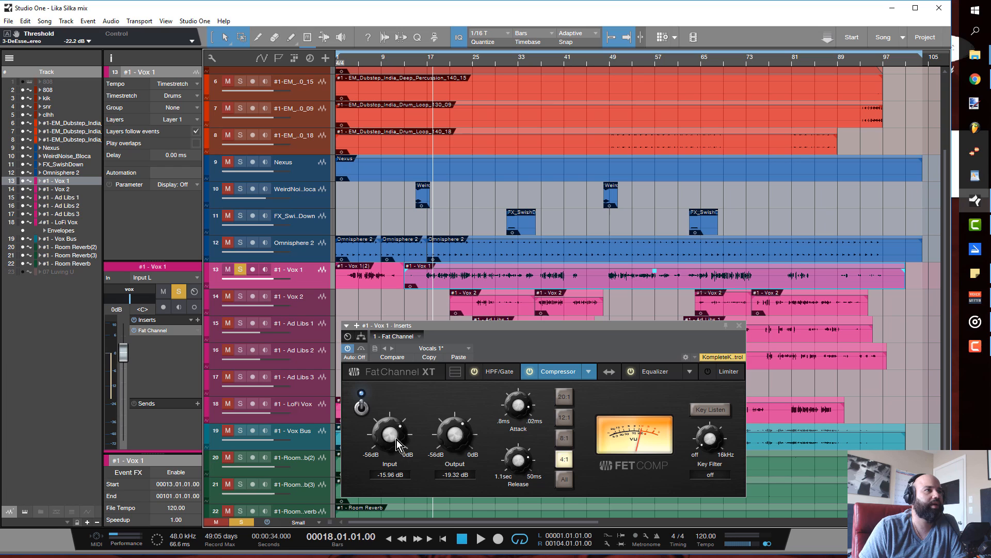
{"action": "mouse_move", "coordinate": [436, 439]}
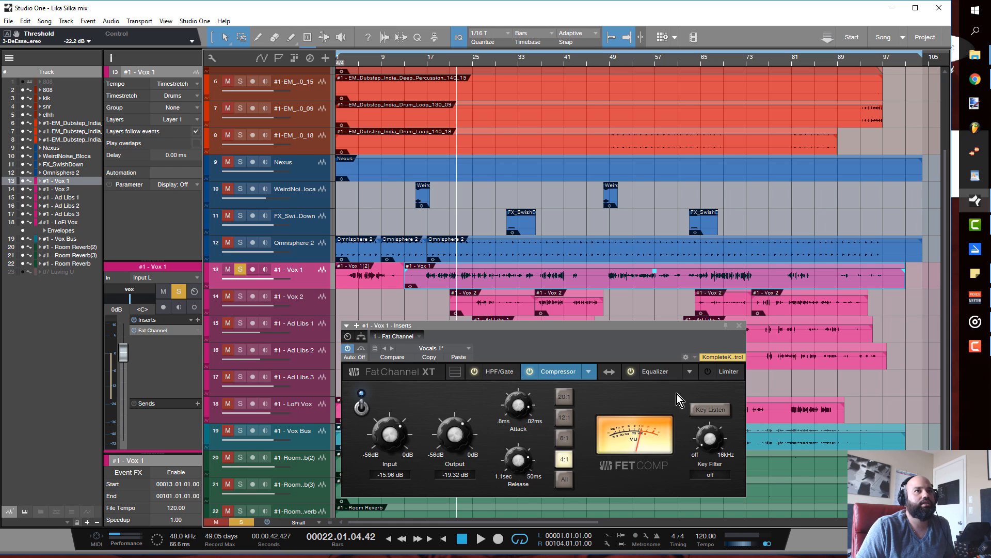
Switch the Vox 1 Fat Channel XT to its Vintage EQ module
{"action": "left_click", "coordinate": [655, 371]}
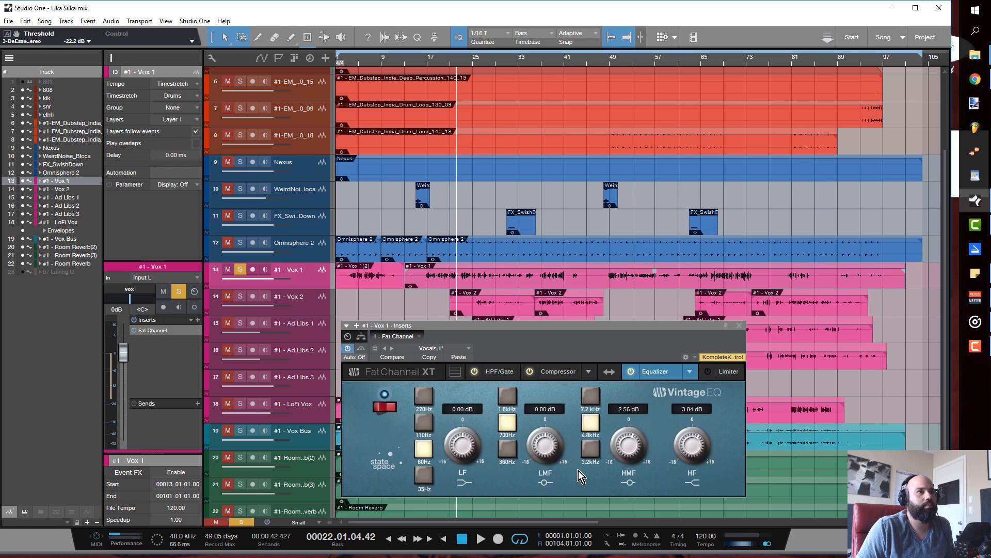
{"action": "mouse_move", "coordinate": [606, 434]}
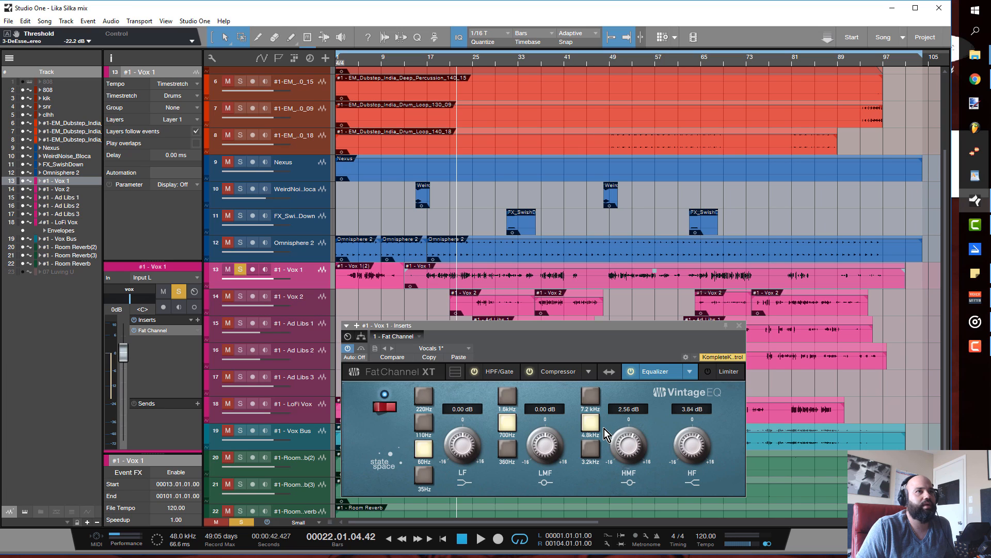
{"action": "mouse_move", "coordinate": [635, 457]}
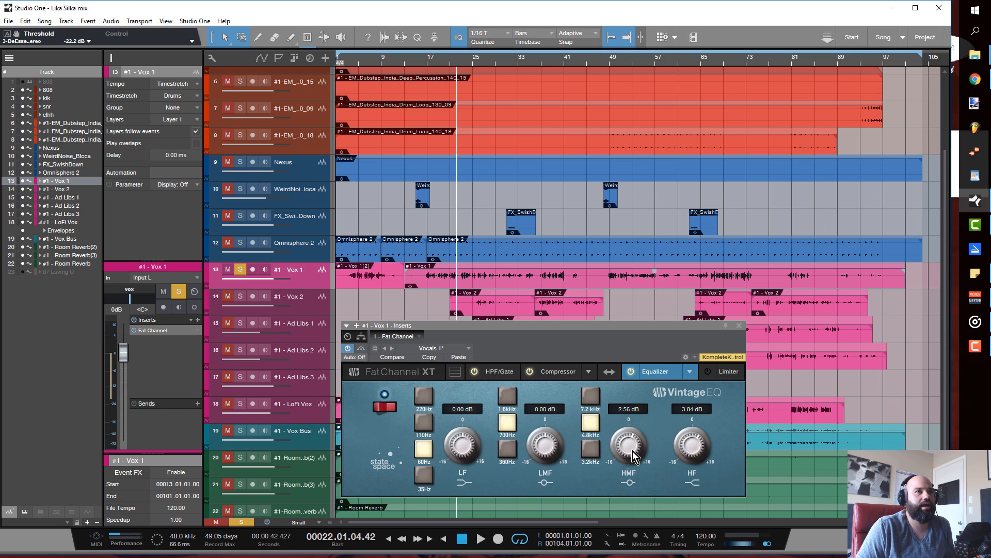
{"action": "mouse_move", "coordinate": [540, 356]}
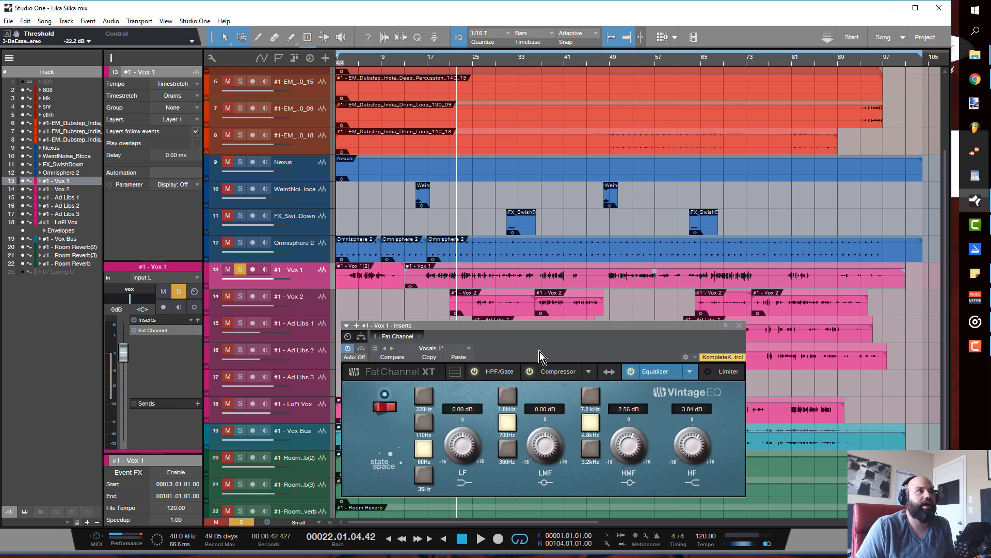
{"action": "mouse_move", "coordinate": [439, 158]}
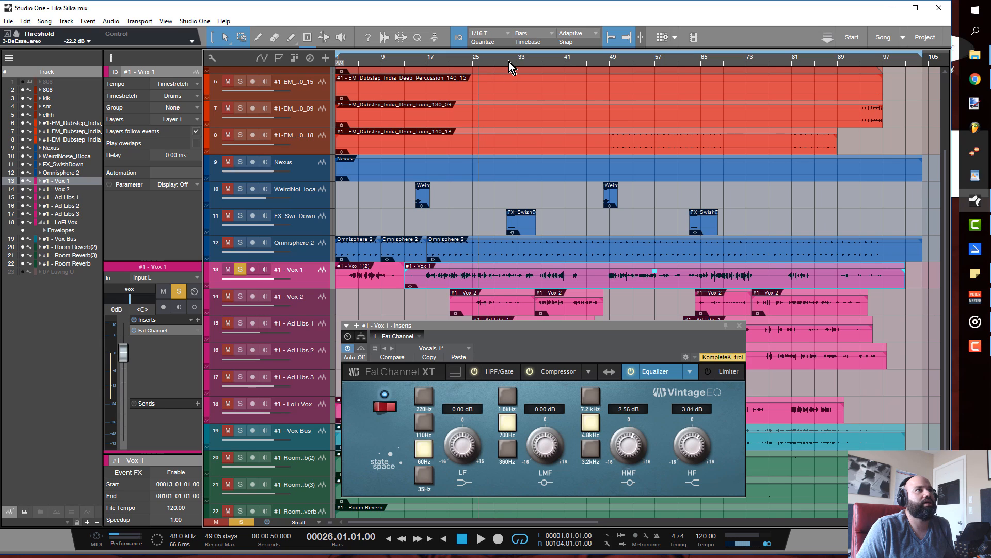
{"action": "left_click", "coordinate": [562, 57]}
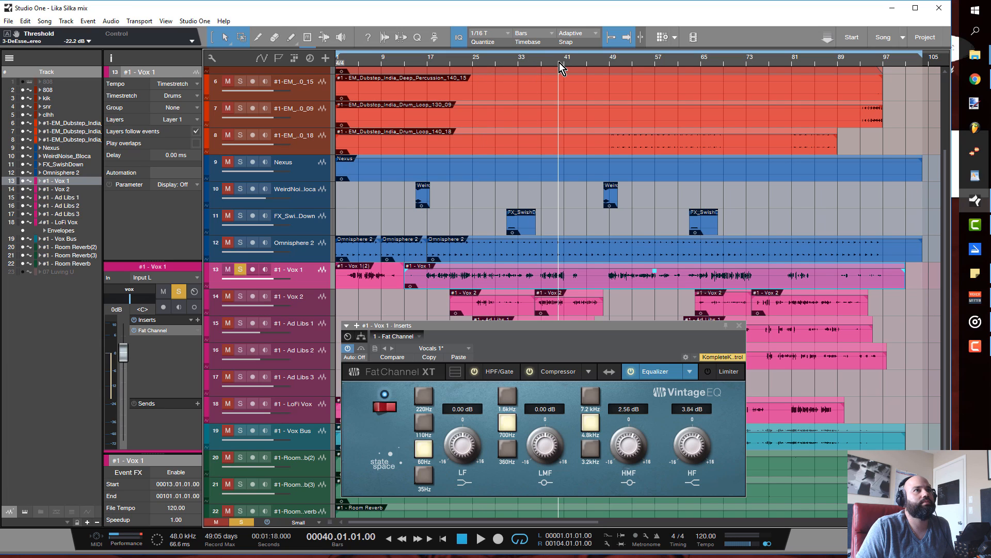
{"action": "mouse_move", "coordinate": [673, 452]}
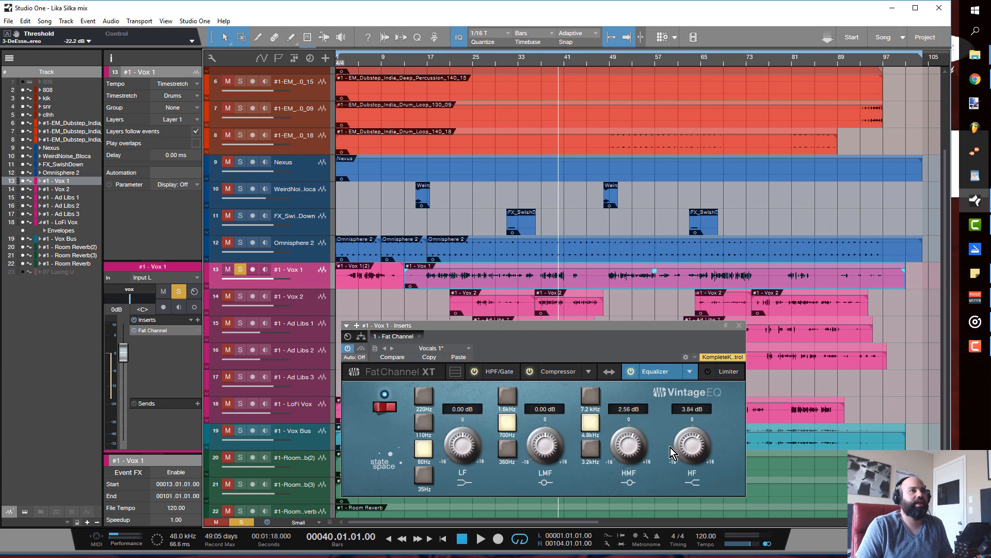
{"action": "mouse_move", "coordinate": [678, 463]}
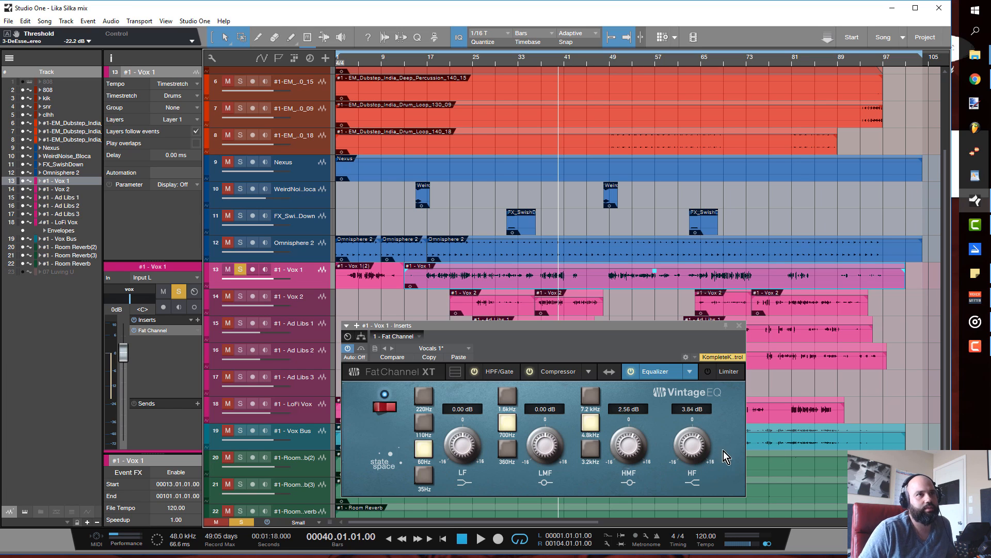
{"action": "mouse_move", "coordinate": [553, 85]}
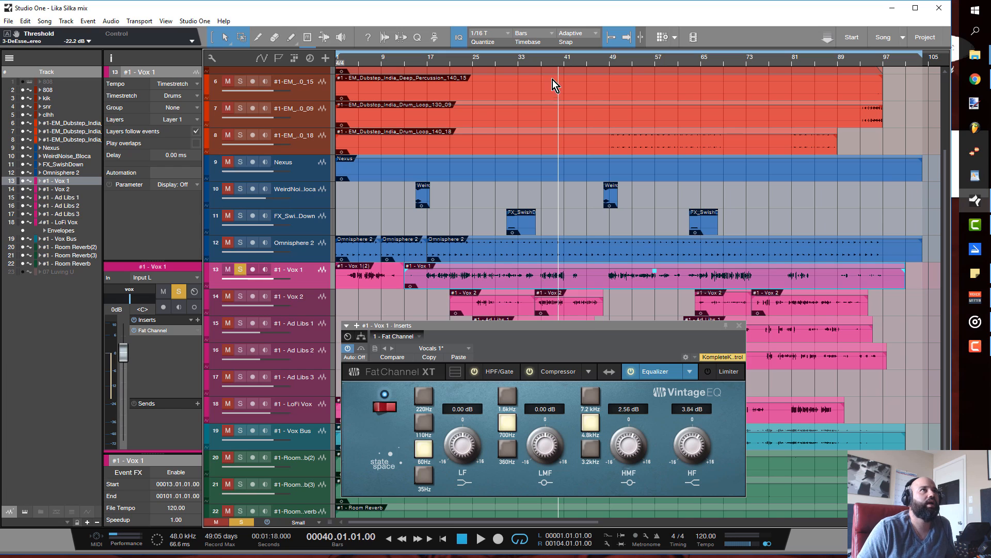
{"action": "left_click", "coordinate": [550, 69]}
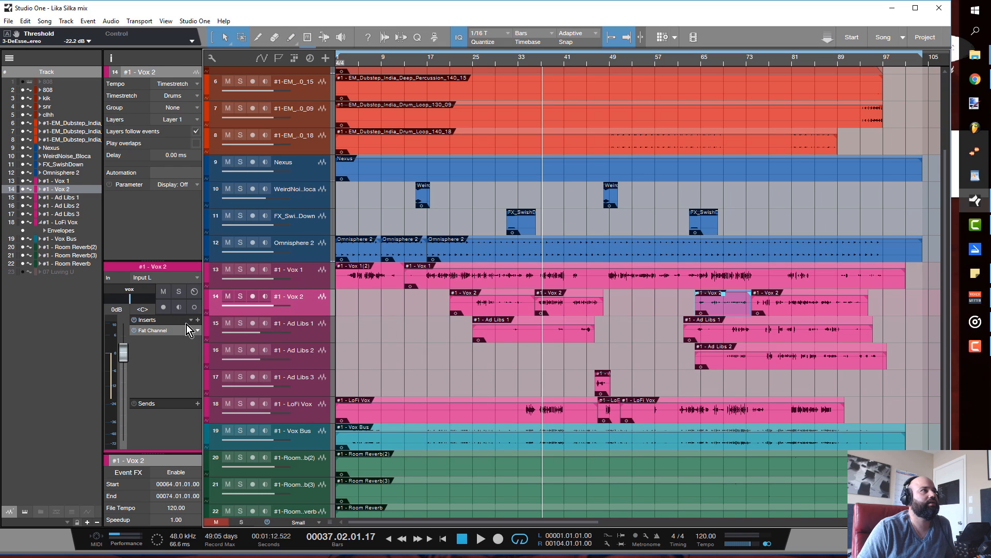
Check Vox 2's Fat Channel XT settings against Vox 1, then close the window
{"action": "double_click", "coordinate": [150, 329]}
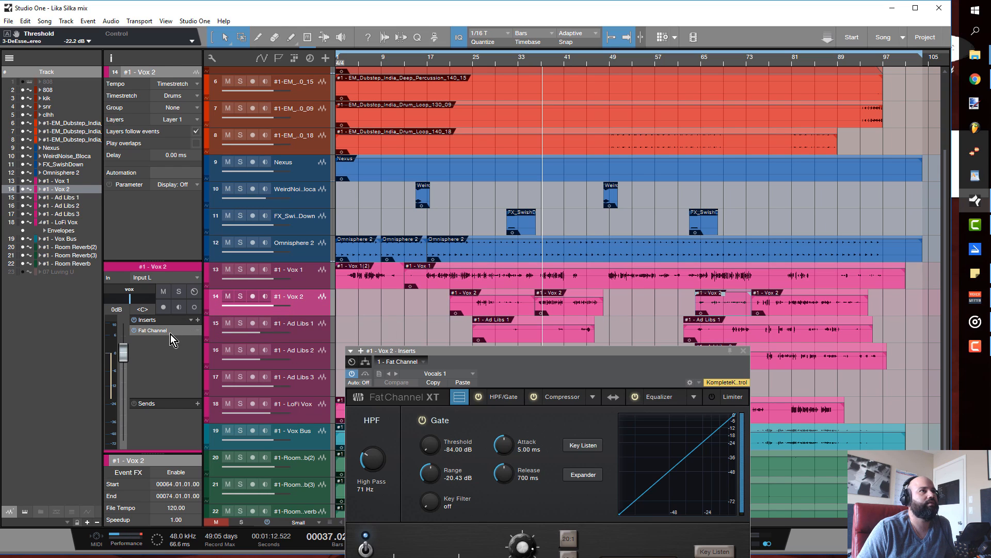
{"action": "mouse_move", "coordinate": [581, 383]}
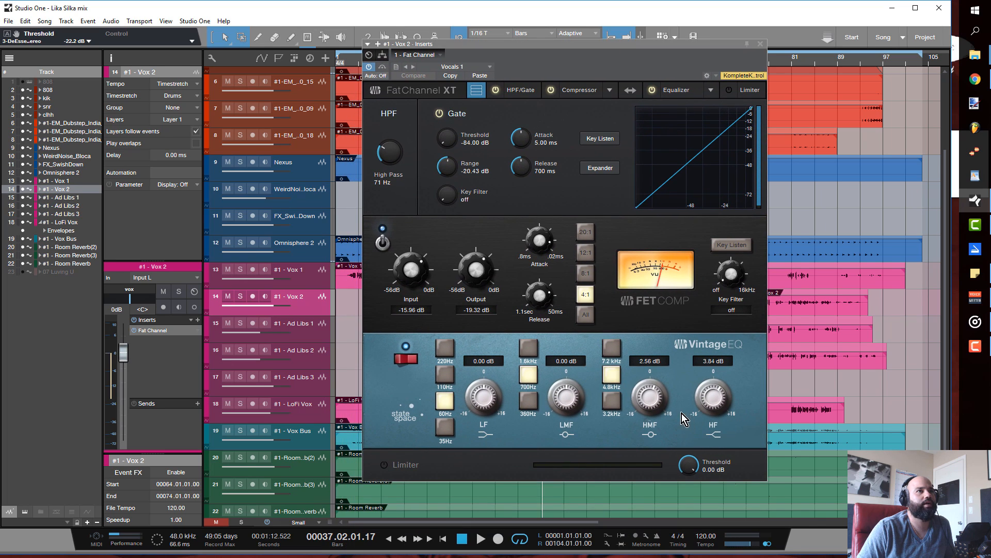
{"action": "mouse_move", "coordinate": [762, 55]}
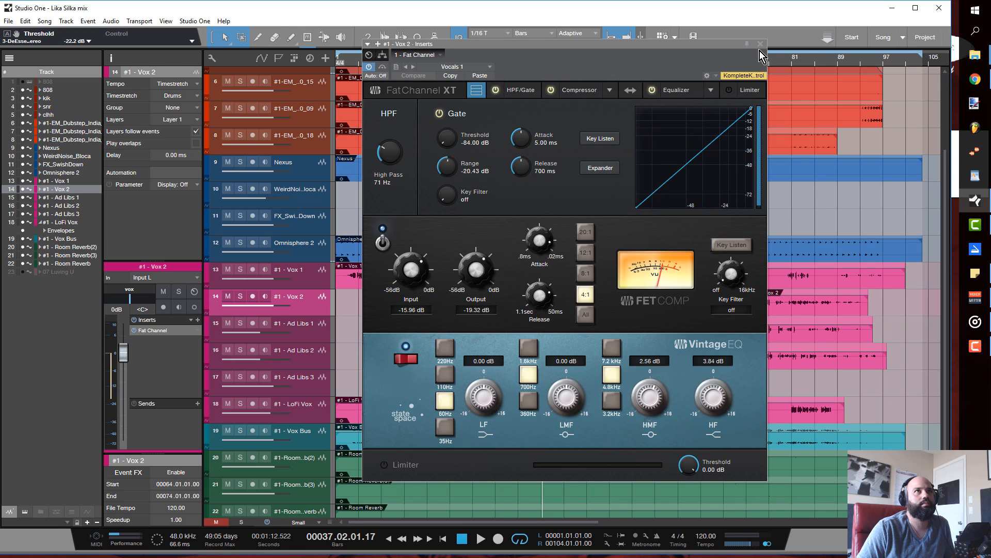
{"action": "left_click", "coordinate": [760, 43]}
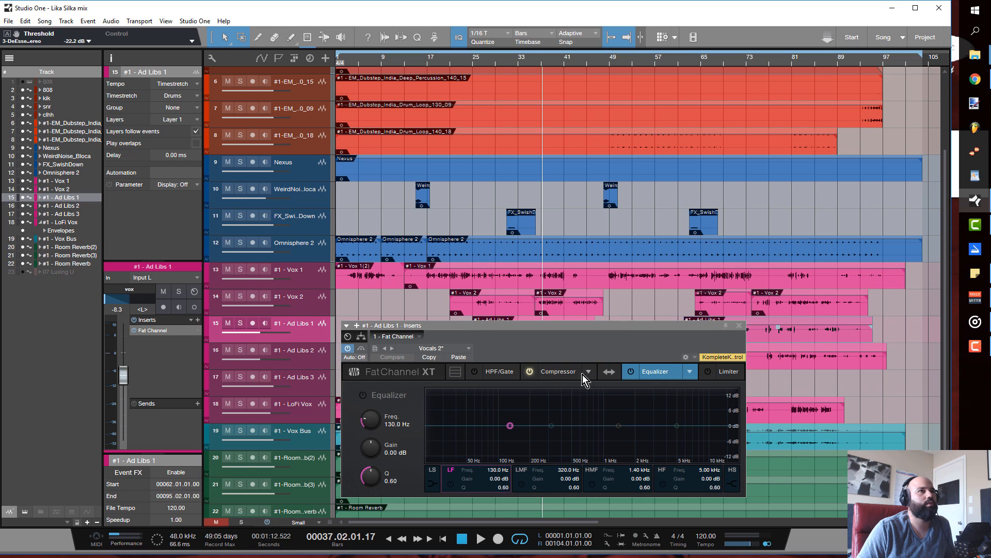
Show the Ad Libs 1 Tube Comp (gain 69, peak reduction 94.5) and audition its second phrase
{"action": "left_click", "coordinate": [558, 371]}
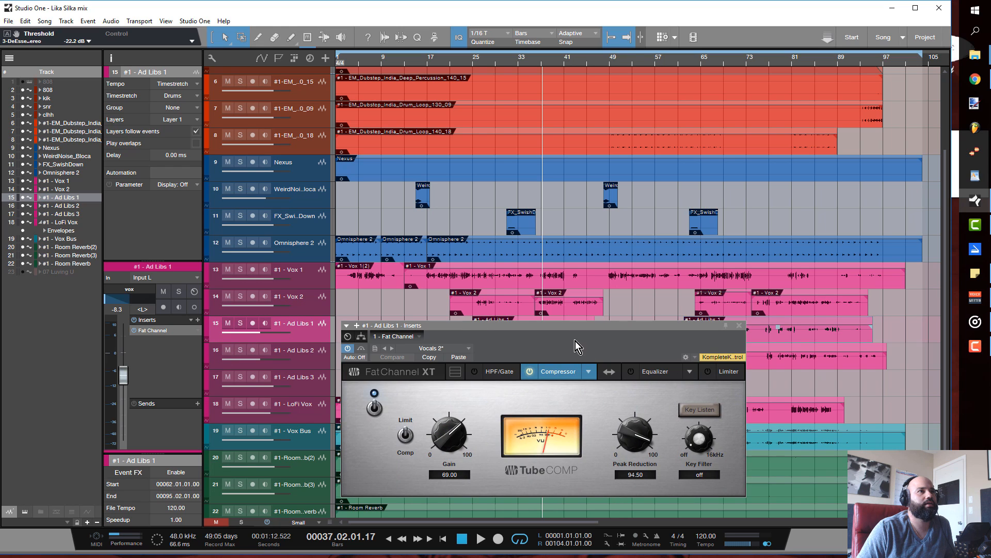
{"action": "mouse_move", "coordinate": [449, 436]}
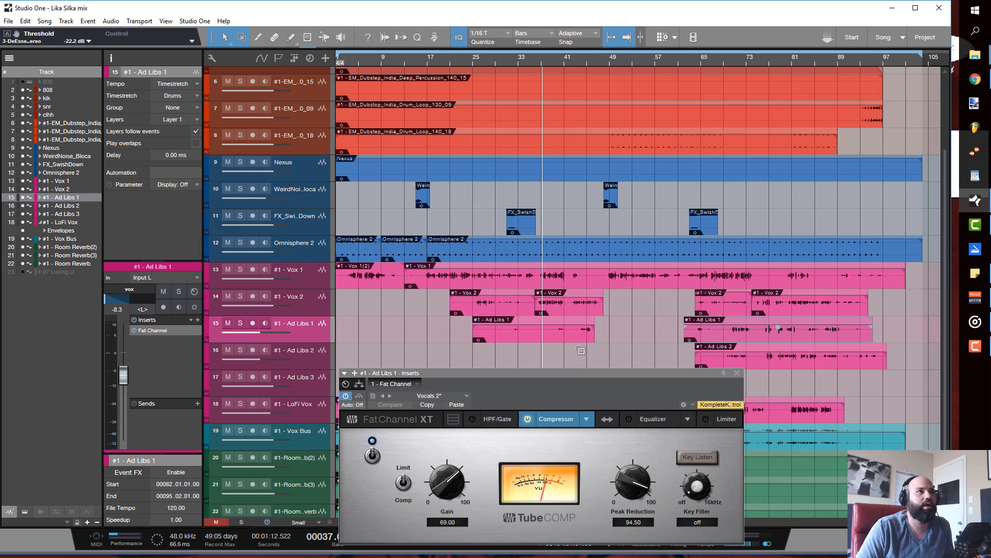
{"action": "scroll", "scroll_direction": "down", "scroll_amount": 3}
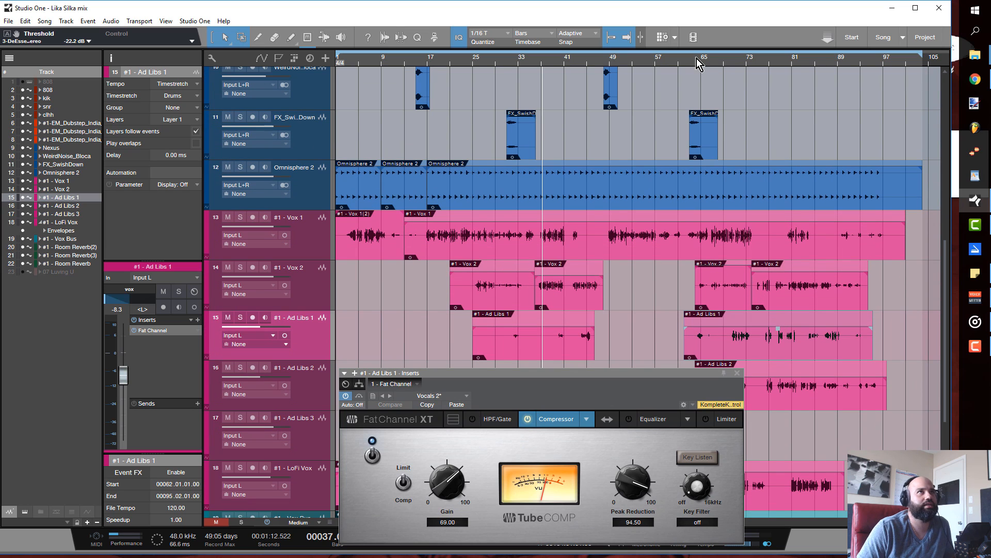
{"action": "left_click", "coordinate": [778, 338]}
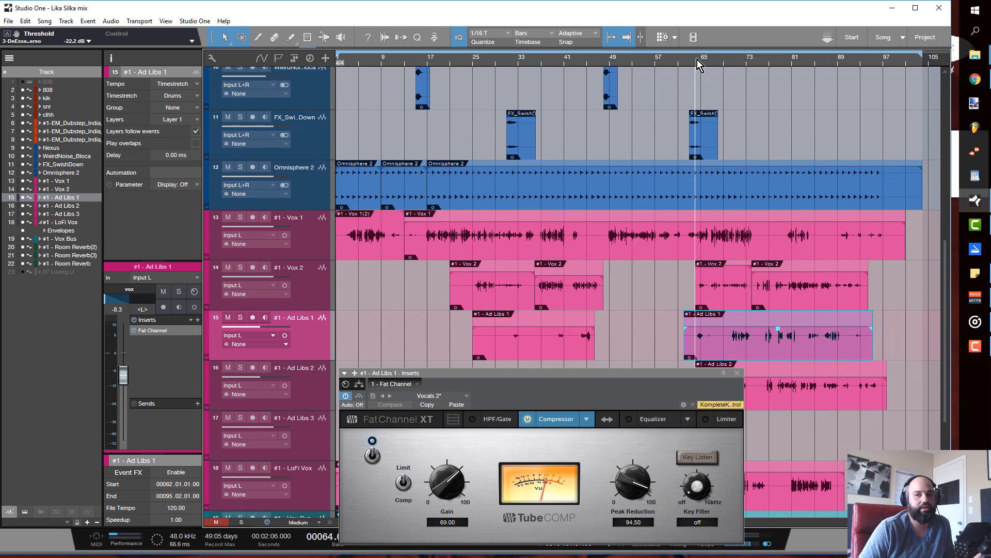
{"action": "mouse_move", "coordinate": [708, 330]}
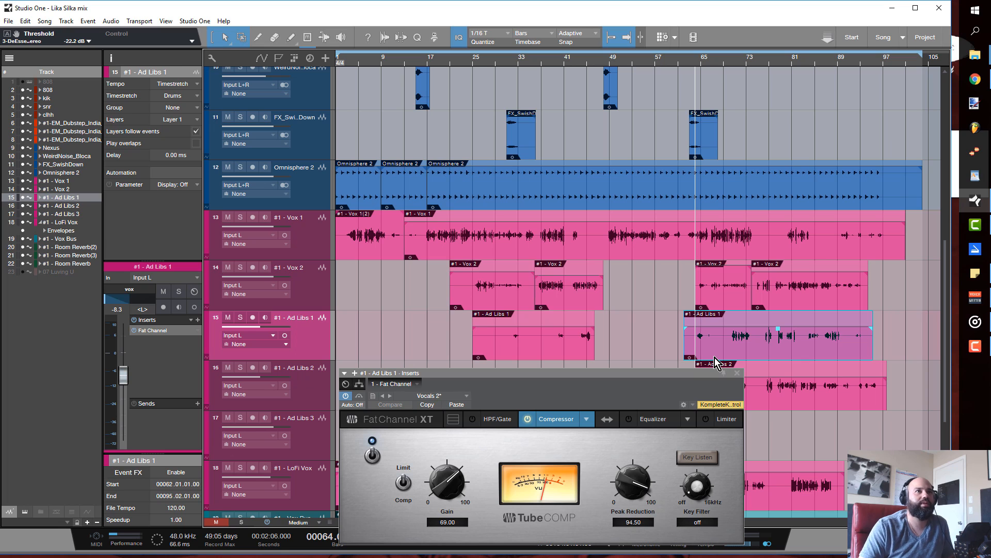
{"action": "mouse_move", "coordinate": [663, 381]}
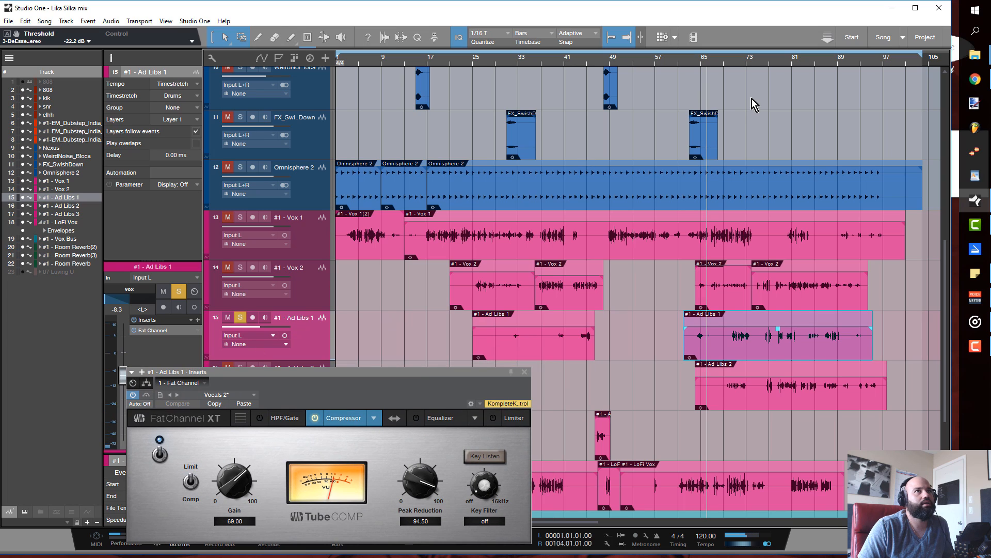
{"action": "mouse_move", "coordinate": [745, 72]}
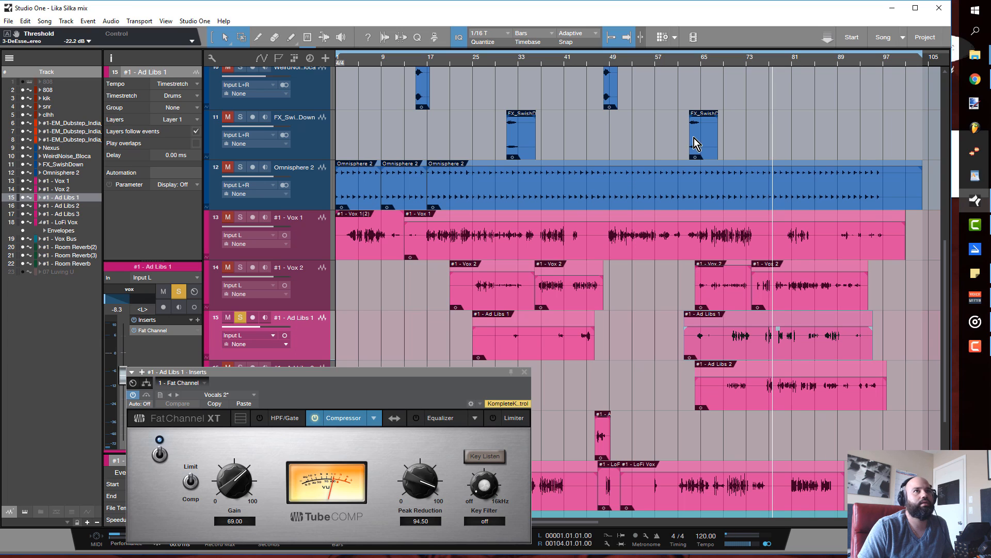
{"action": "left_click", "coordinate": [777, 338]}
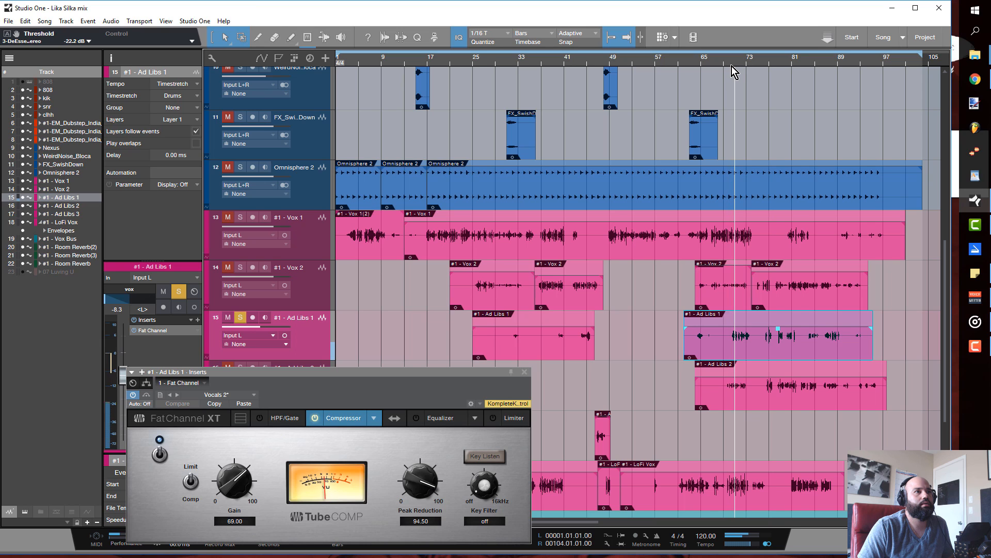
{"action": "mouse_move", "coordinate": [493, 382]}
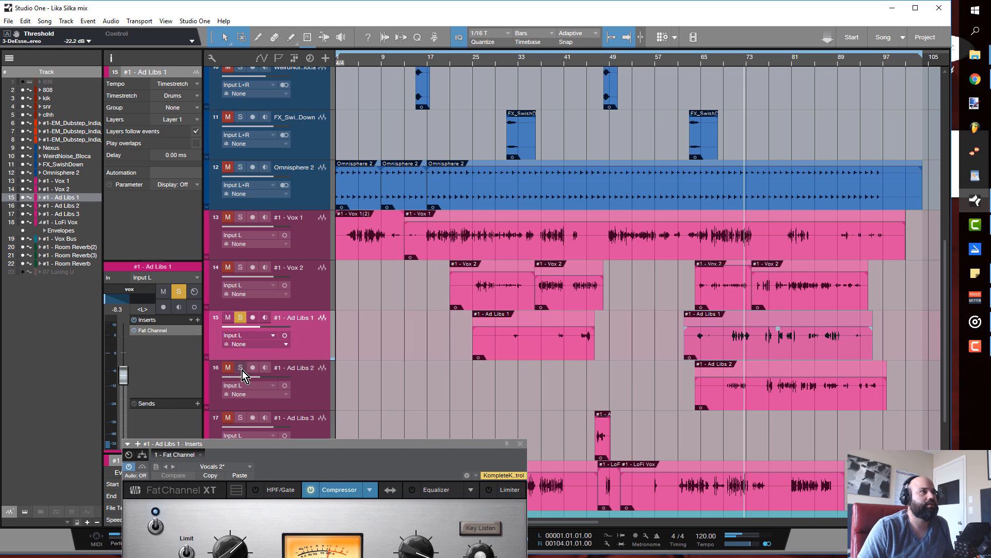
{"action": "left_click", "coordinate": [777, 338]}
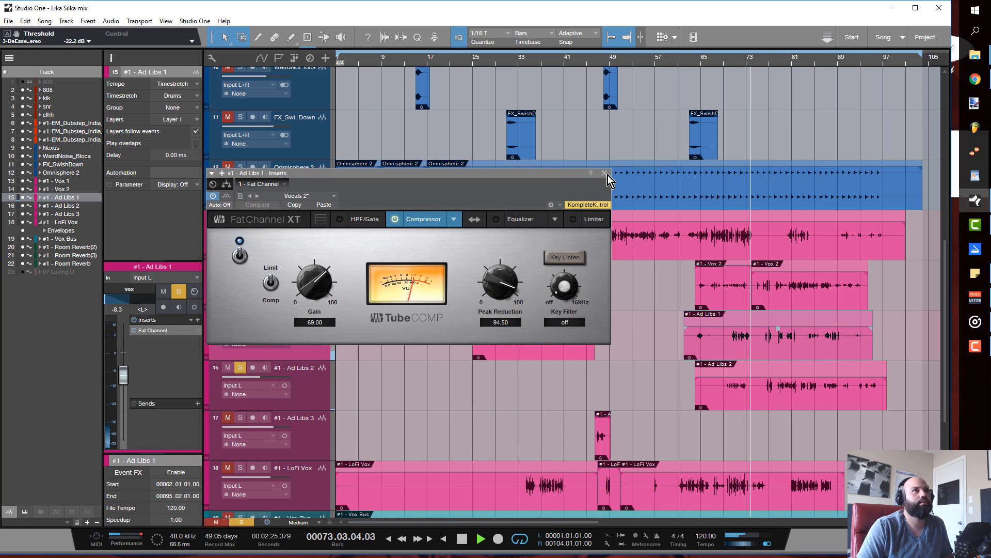
Close the compressor window, play from bar 65, and clear the vocal solos
{"action": "left_click", "coordinate": [606, 173]}
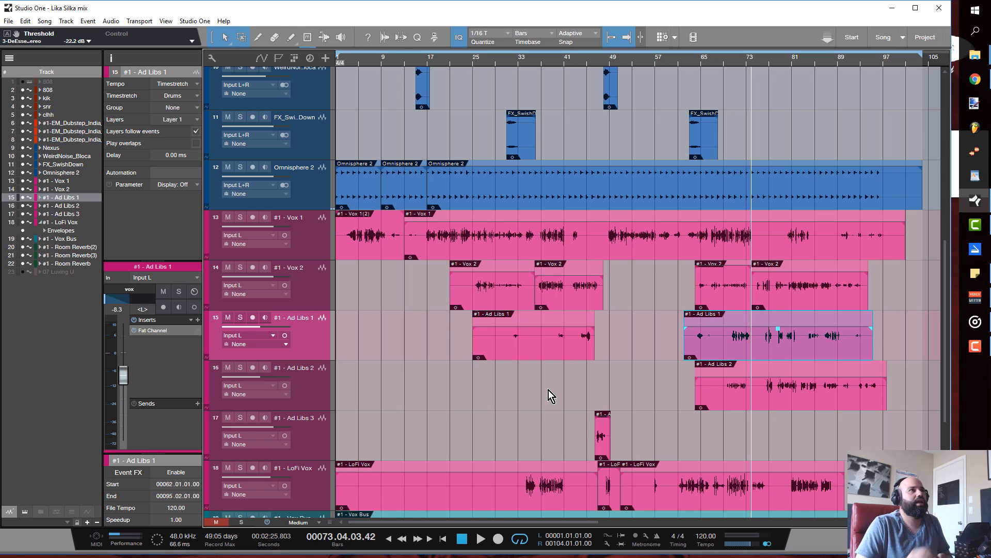
{"action": "left_click", "coordinate": [239, 217]}
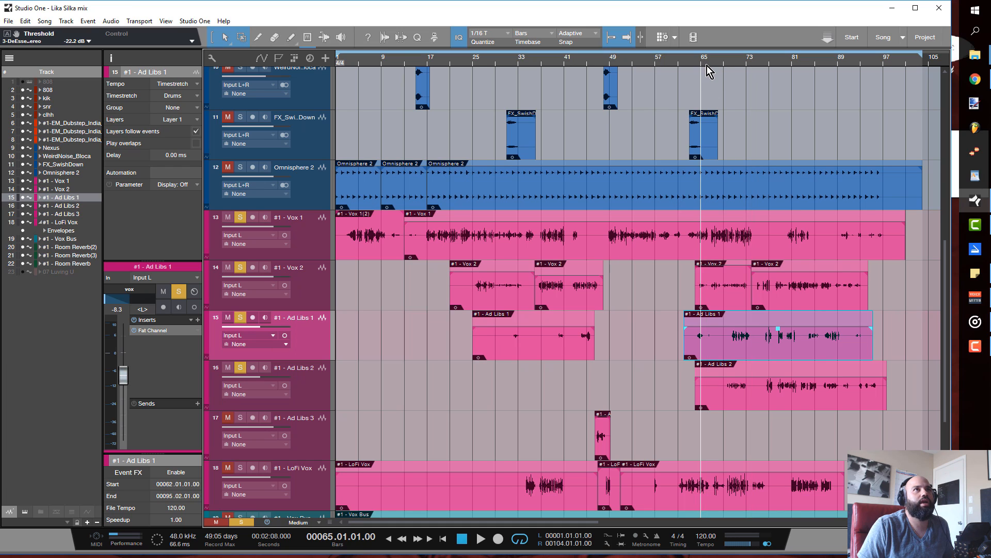
{"action": "mouse_move", "coordinate": [732, 70]}
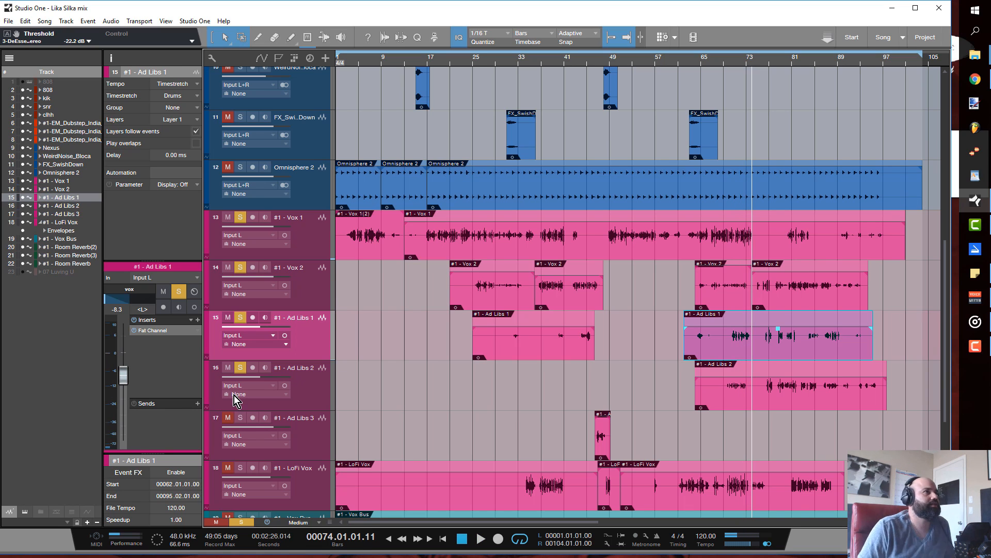
{"action": "left_click", "coordinate": [240, 367]}
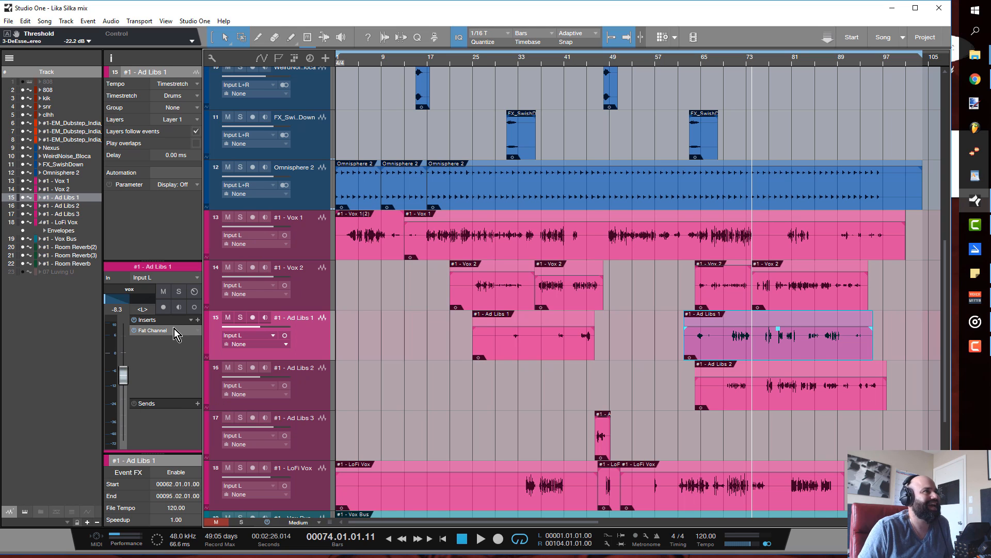
{"action": "left_click", "coordinate": [152, 329]}
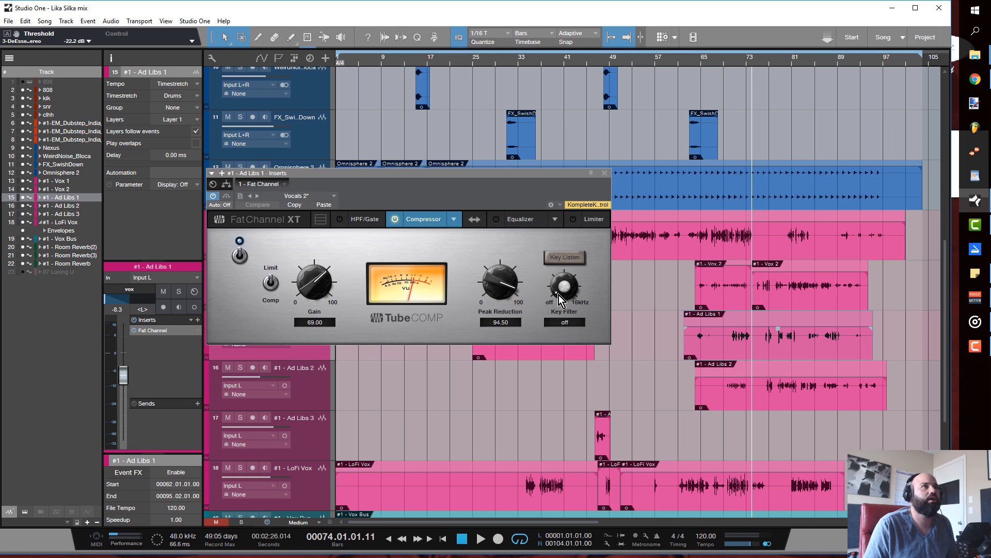
{"action": "mouse_move", "coordinate": [607, 183]}
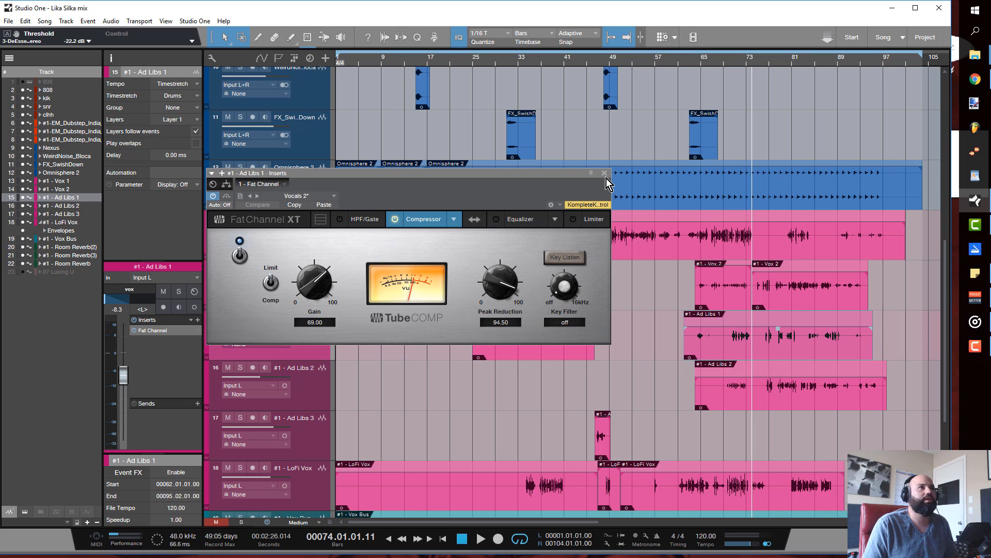
{"action": "left_click", "coordinate": [604, 172]}
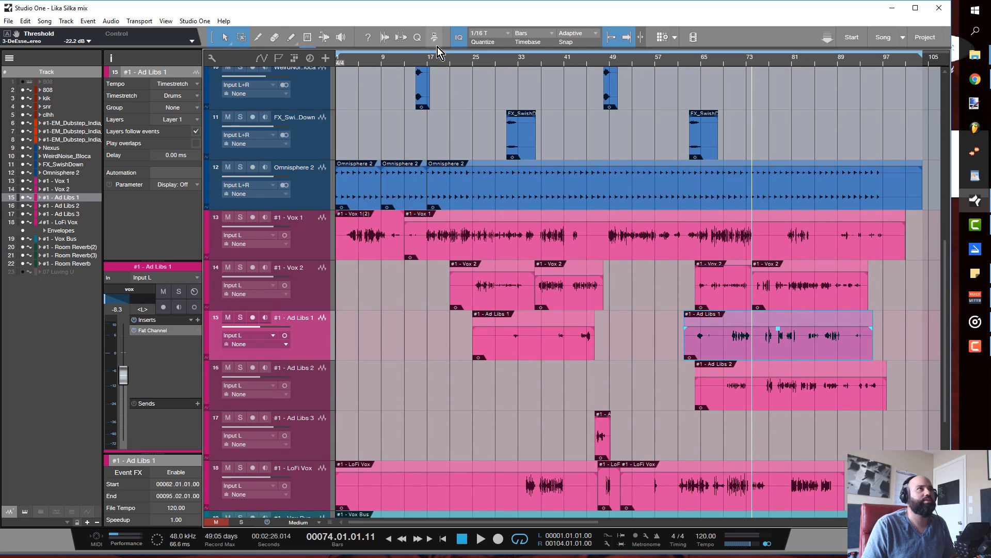
{"action": "scroll", "scroll_direction": "down", "scroll_amount": 3}
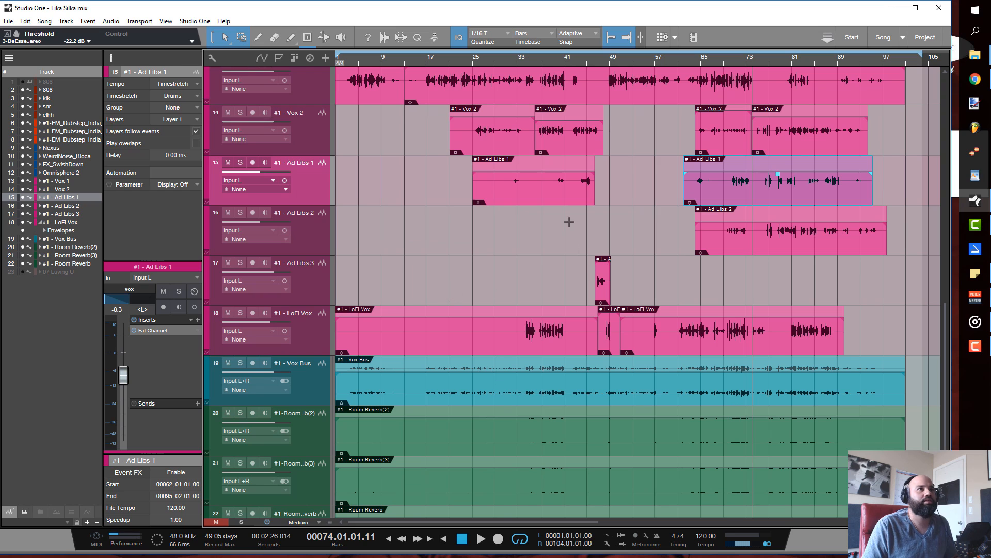
{"action": "mouse_move", "coordinate": [596, 67]}
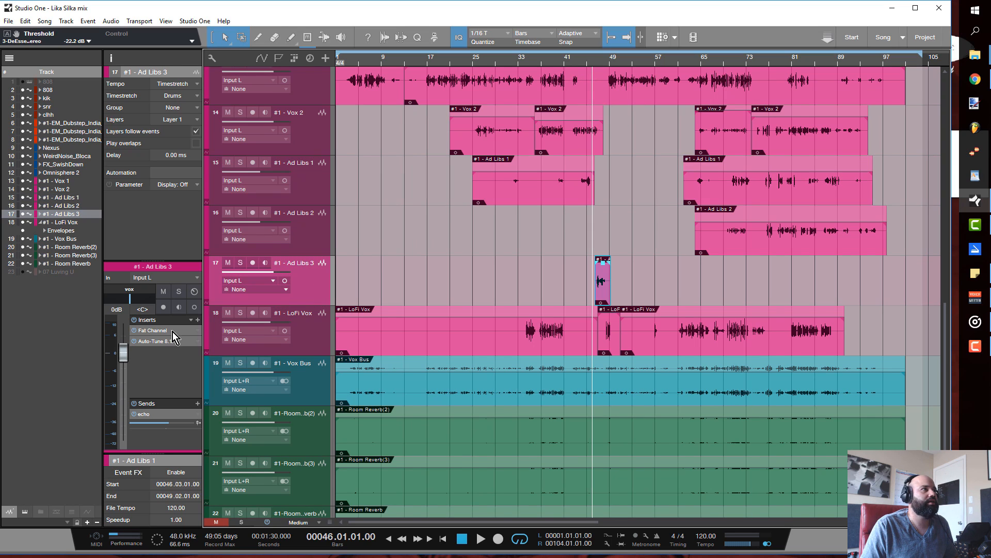
{"action": "double_click", "coordinate": [151, 329]}
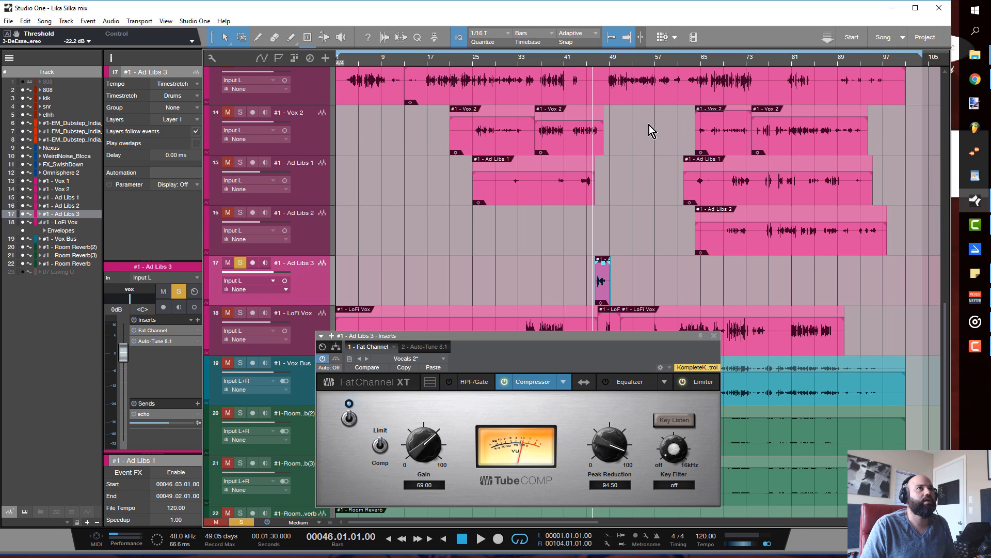
{"action": "left_click", "coordinate": [480, 539]}
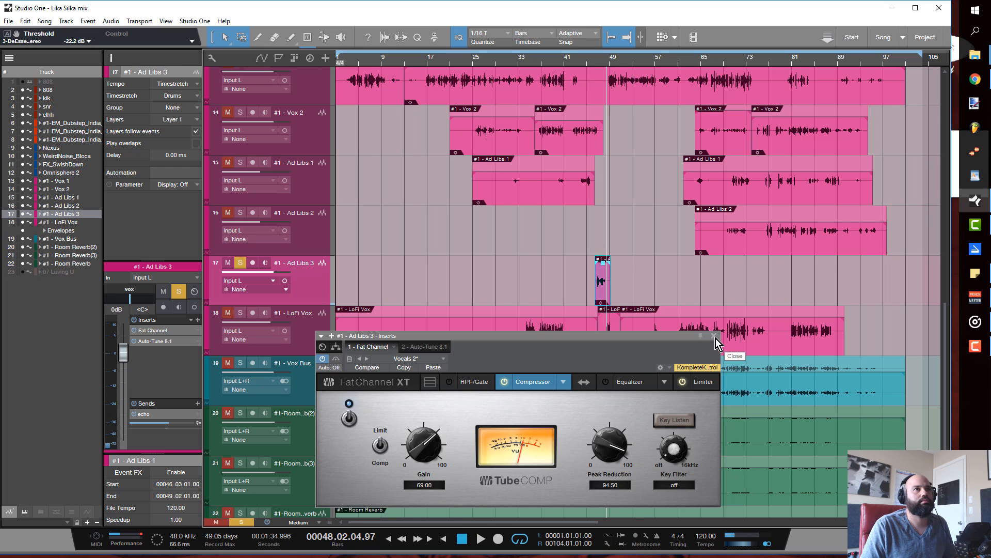
{"action": "left_click", "coordinate": [715, 336]}
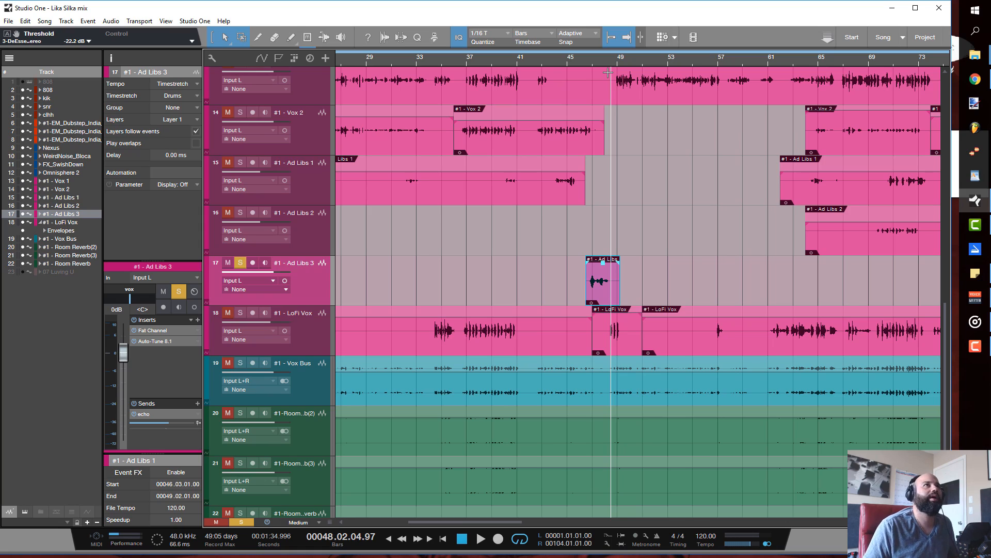
{"action": "scroll", "scroll_direction": "left", "scroll_amount": 3}
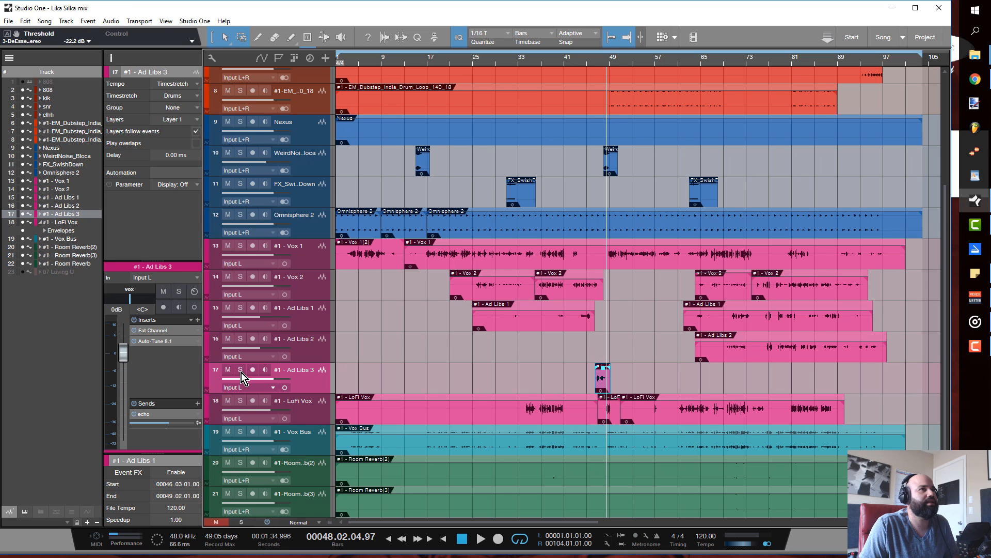
{"action": "mouse_move", "coordinate": [304, 450]}
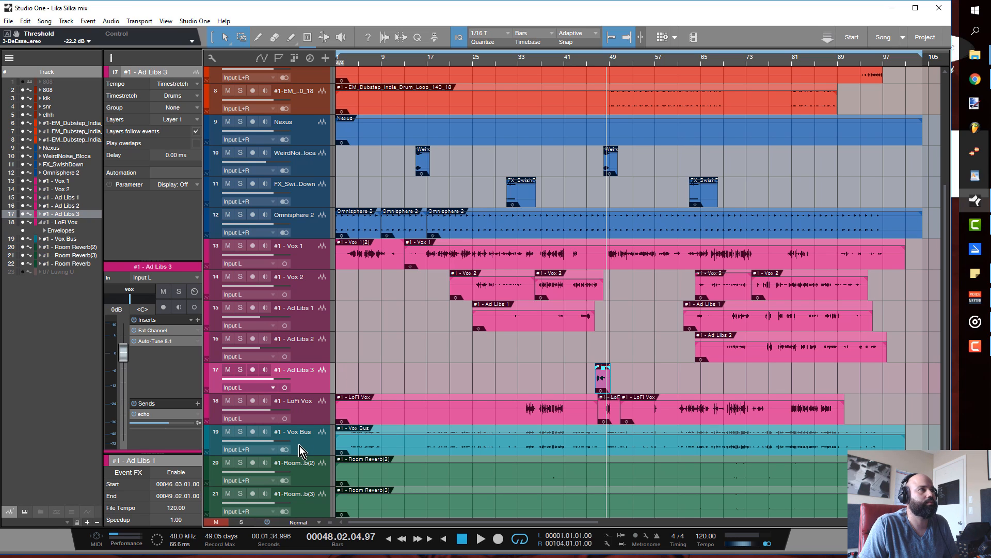
Select Vox Bus and set its Pro EQ low cut to 89.1 Hz at 48 dB/Oct
{"action": "left_click", "coordinate": [294, 431]}
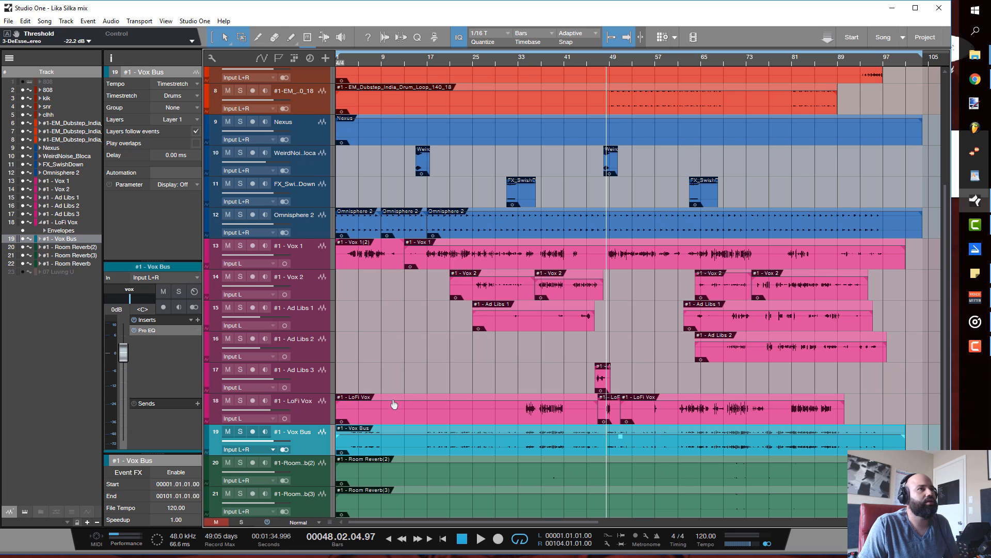
{"action": "mouse_move", "coordinate": [417, 386]}
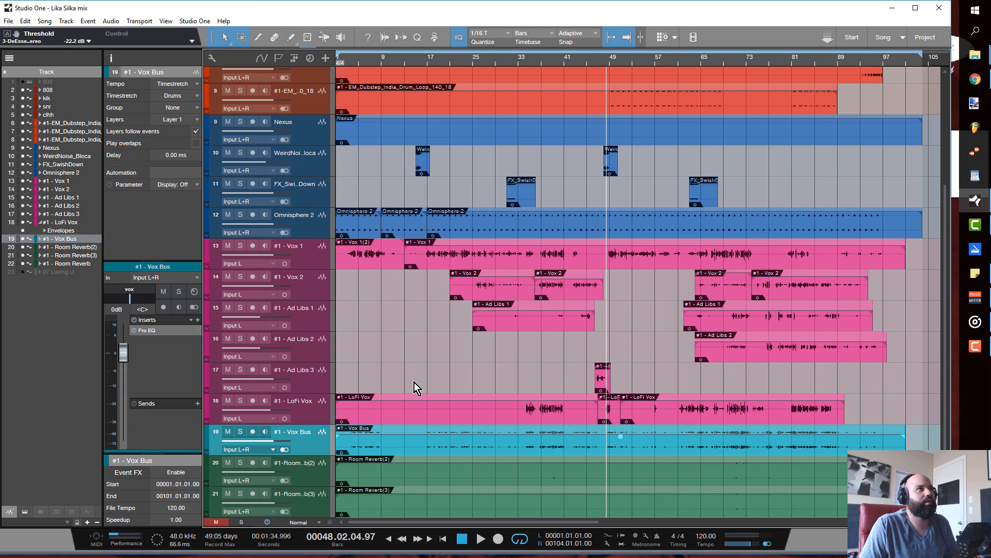
{"action": "scroll", "scroll_direction": "down", "scroll_amount": 3}
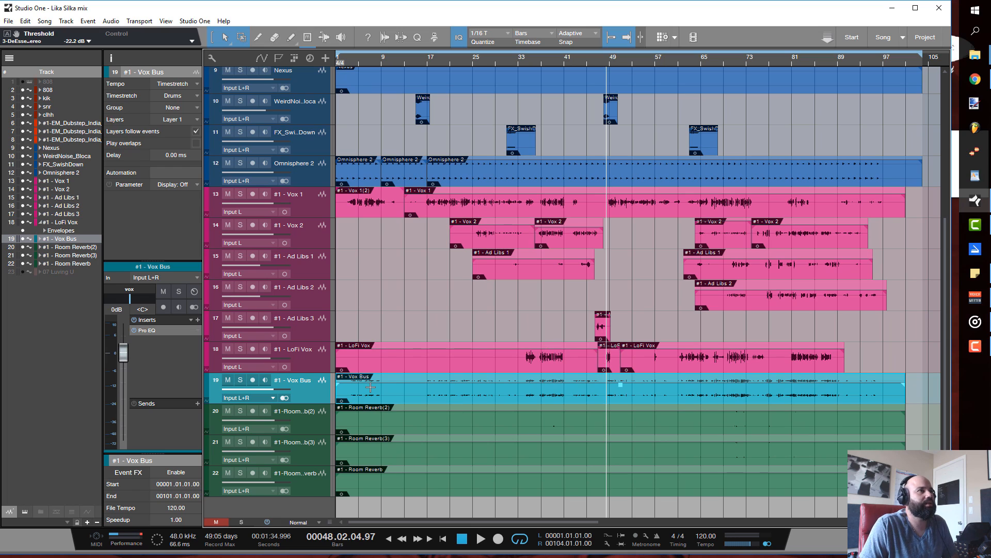
{"action": "mouse_move", "coordinate": [316, 402]}
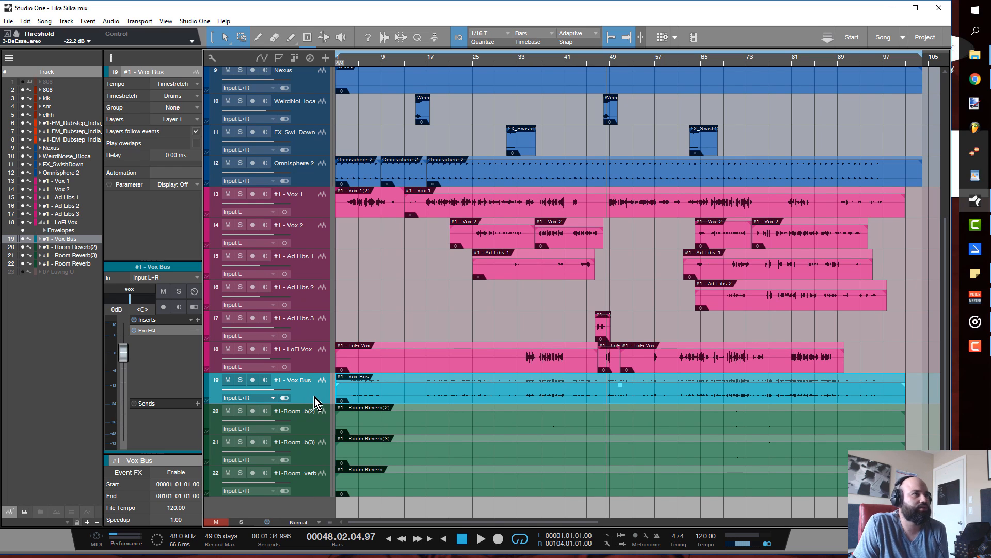
{"action": "mouse_move", "coordinate": [309, 392]}
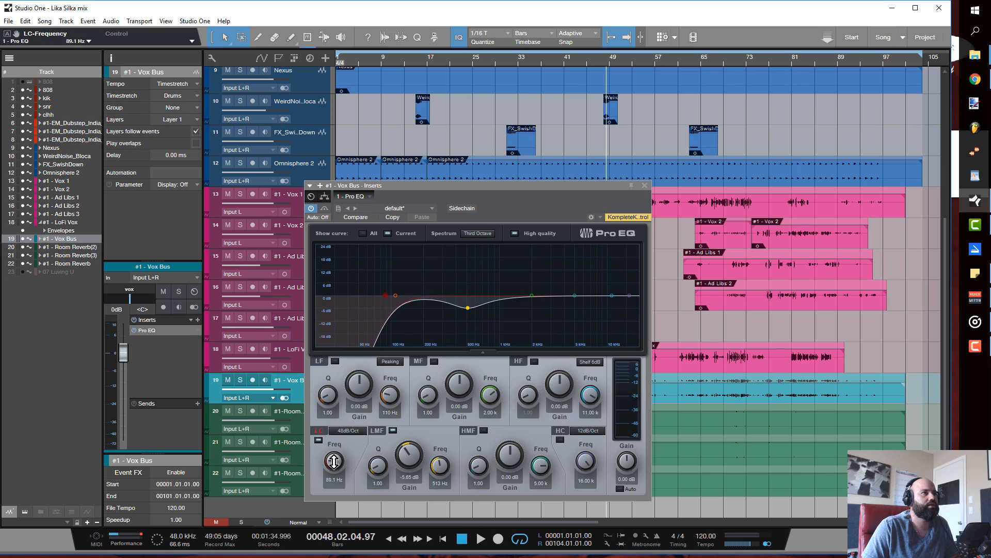
{"action": "left_click", "coordinate": [644, 185]}
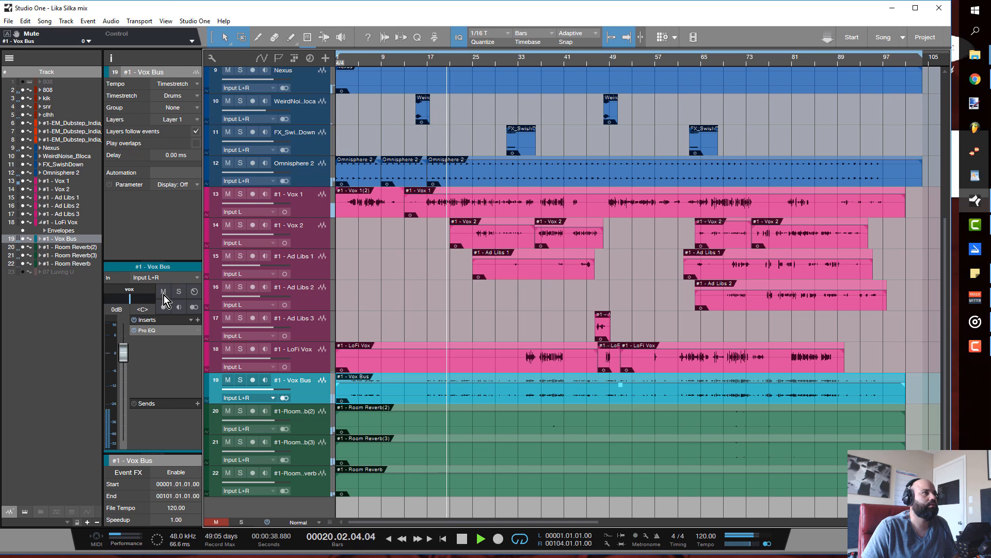
{"action": "left_click", "coordinate": [163, 291]}
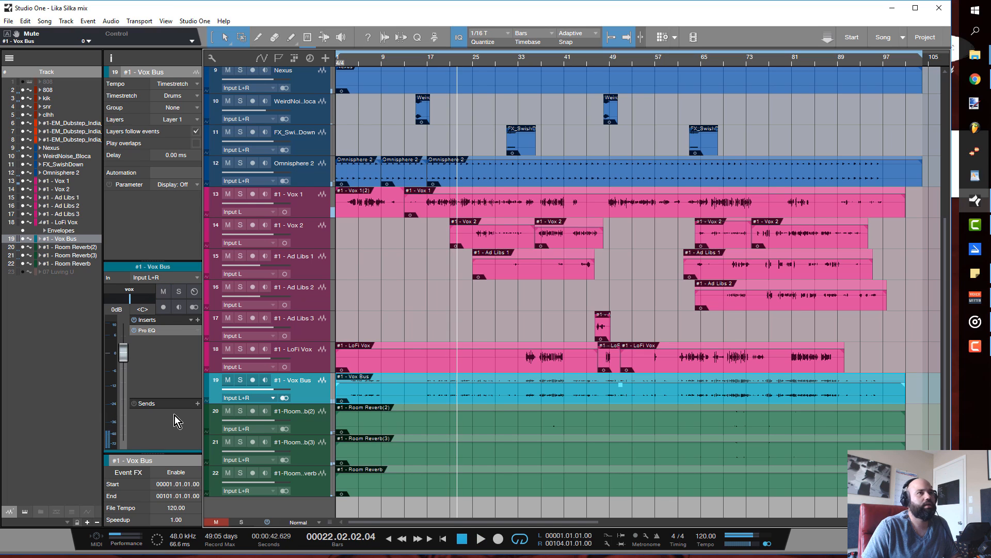
{"action": "mouse_move", "coordinate": [495, 387]}
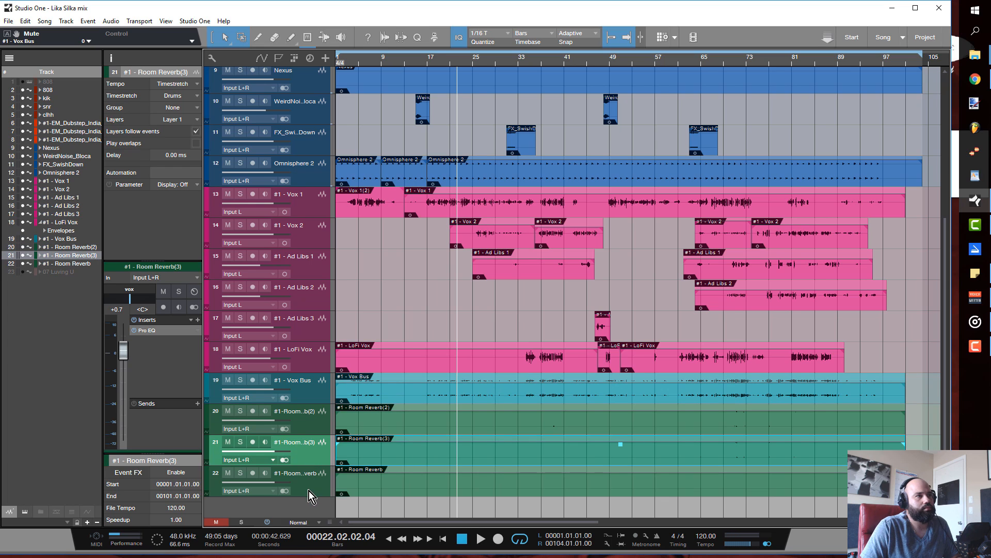
{"action": "left_click", "coordinate": [294, 411]}
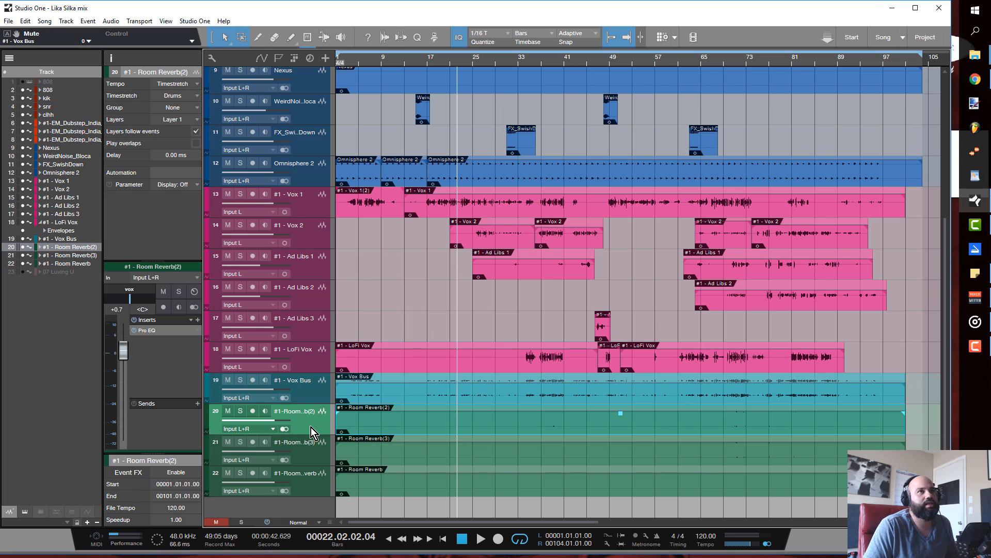
{"action": "mouse_move", "coordinate": [356, 435]}
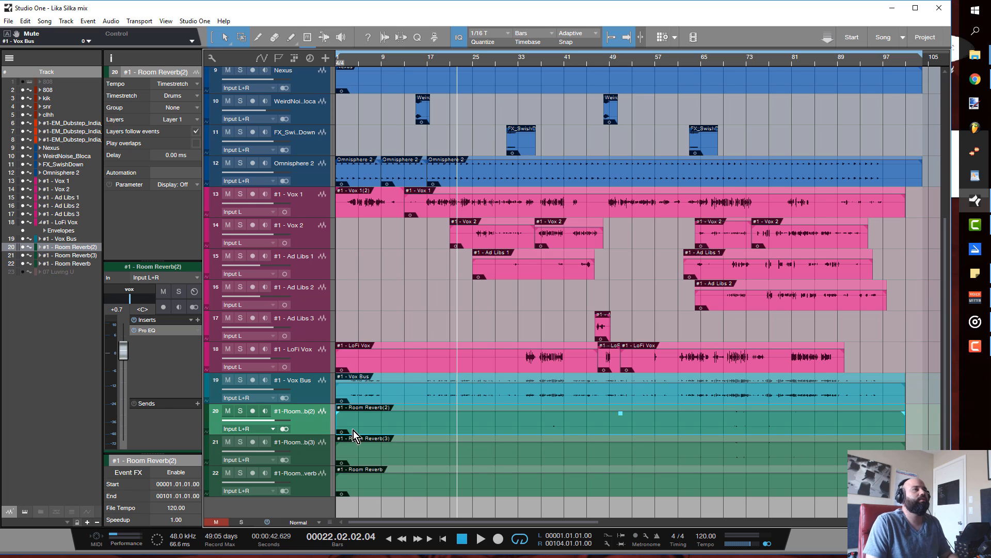